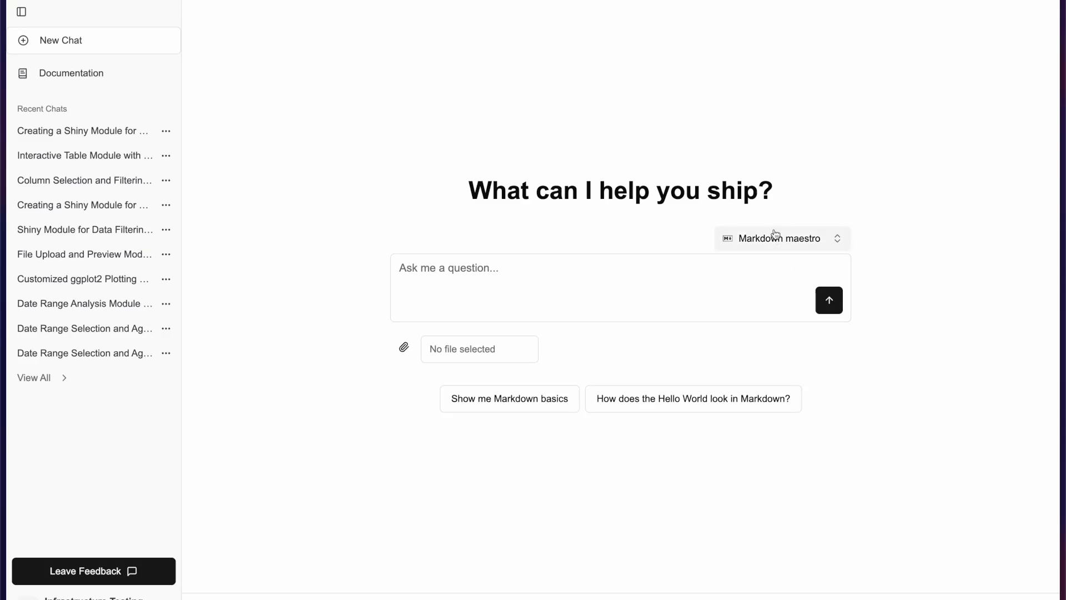
# Step: Select the Shiny for R Module agent from the agent dropdown
pyautogui.click(781, 238)
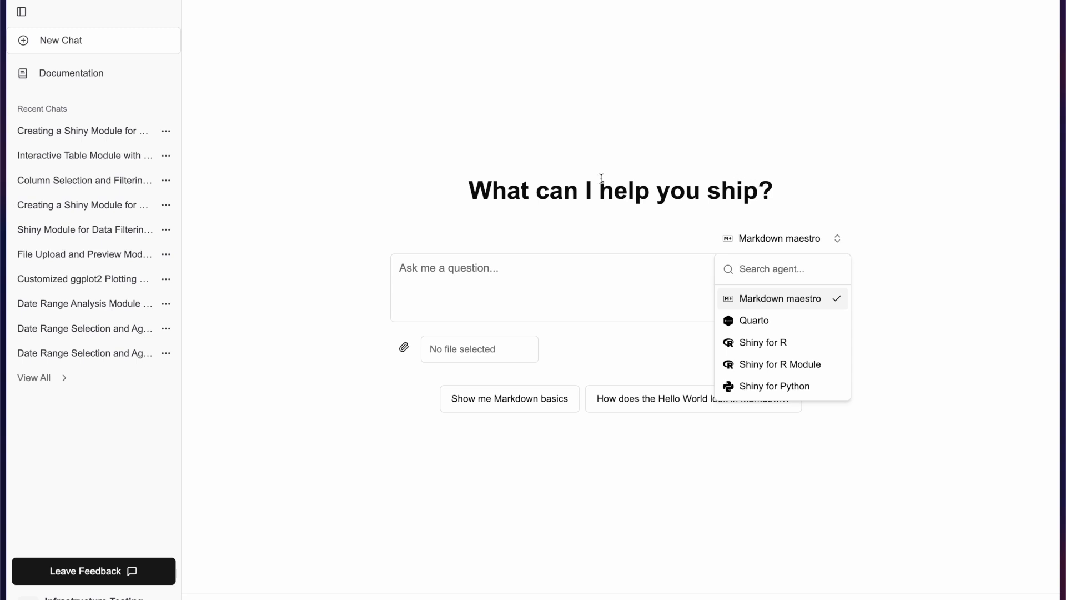
pyautogui.moveTo(760, 368)
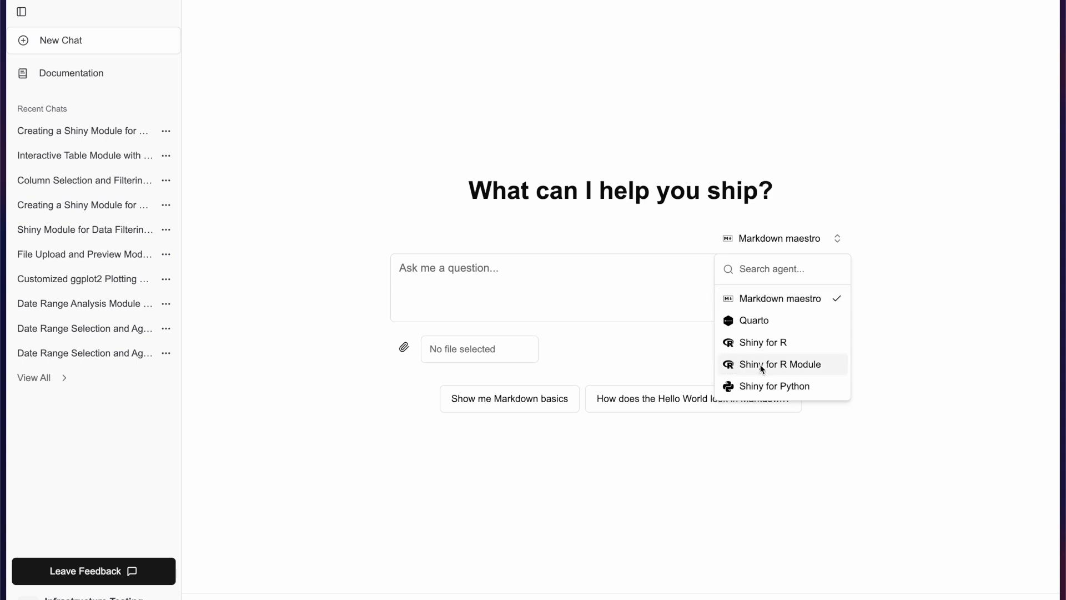
pyautogui.click(781, 364)
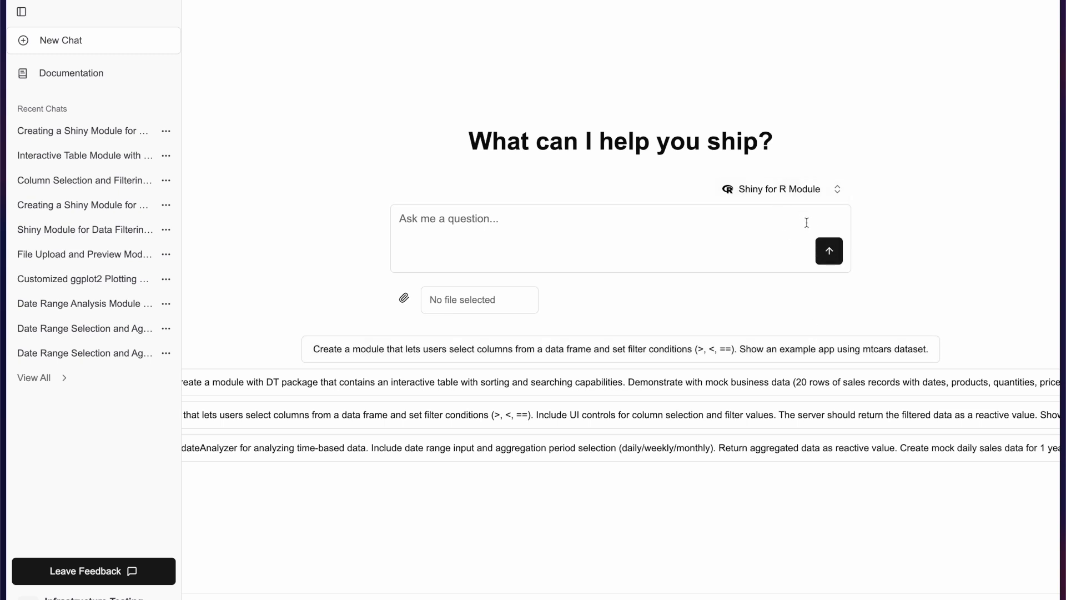
pyautogui.moveTo(408, 419)
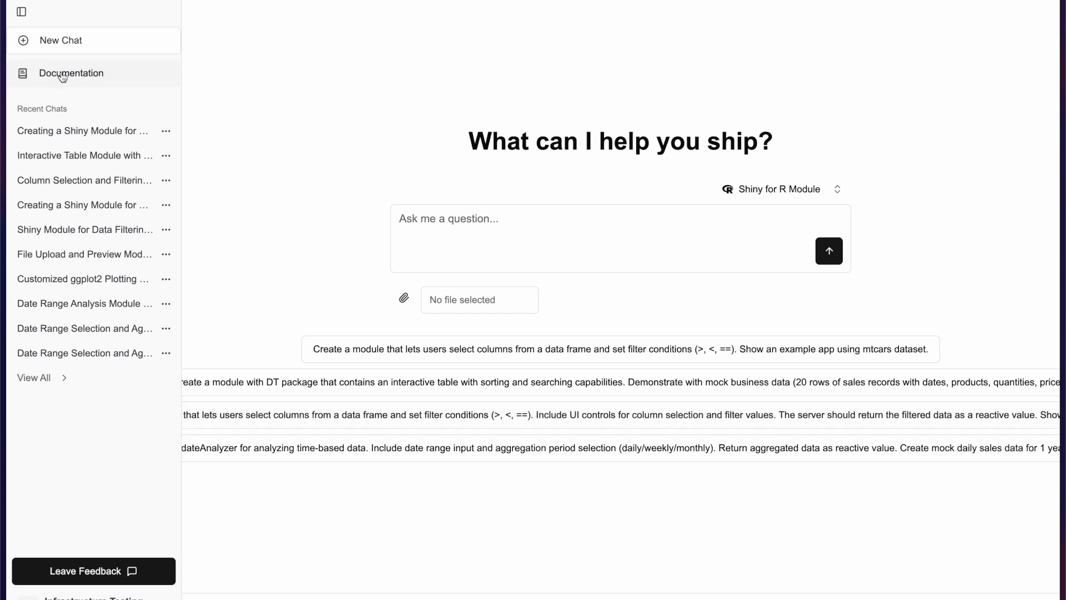
pyautogui.moveTo(334, 422)
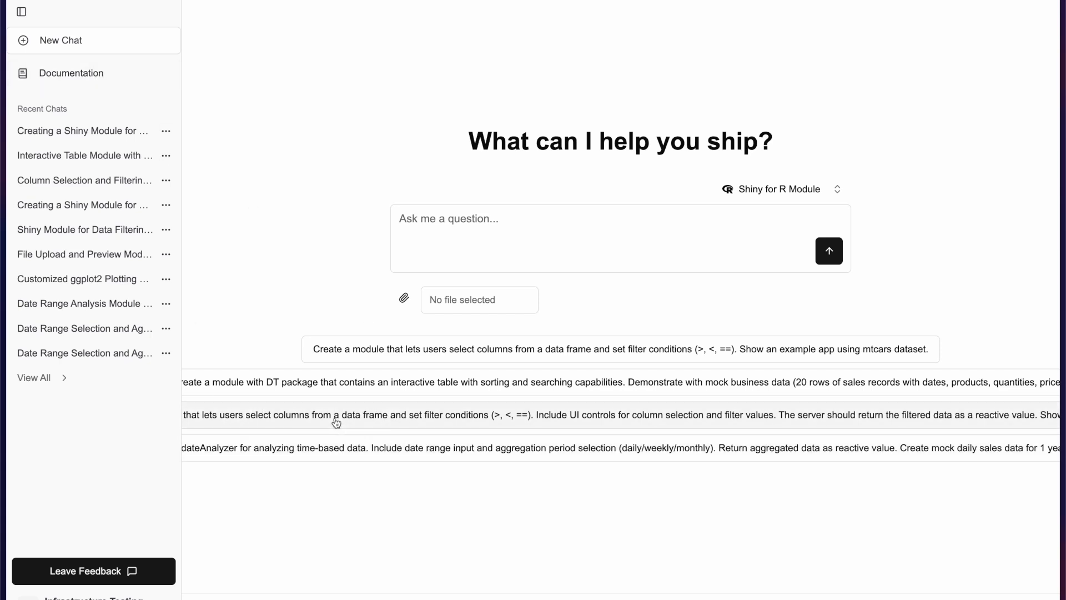
# Step: Send the dataFilter column-filtering example prompt and read through the generated R code
pyautogui.click(334, 414)
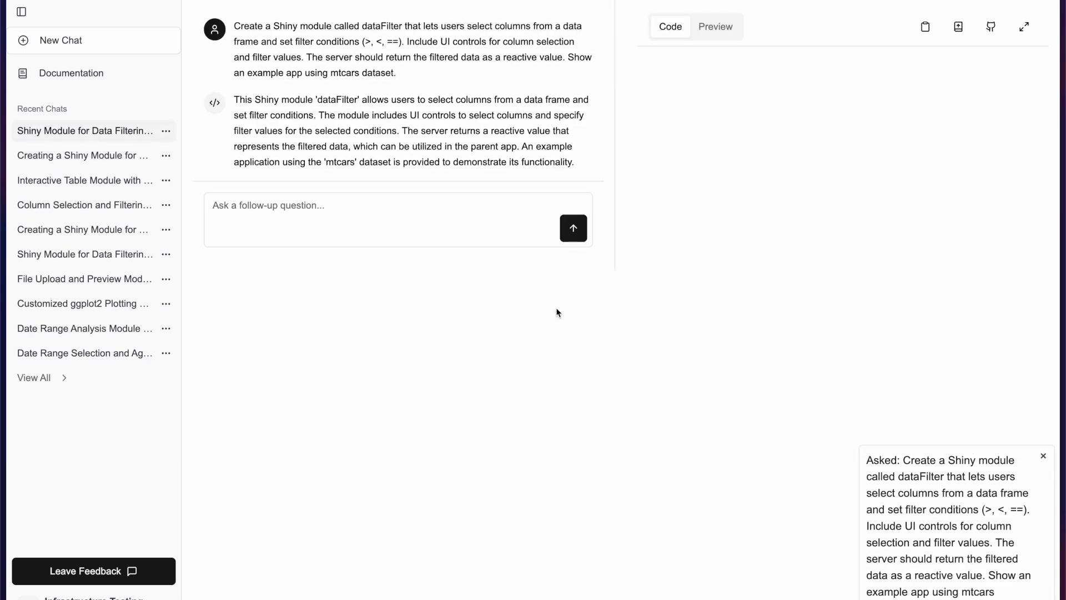
pyautogui.click(1042, 455)
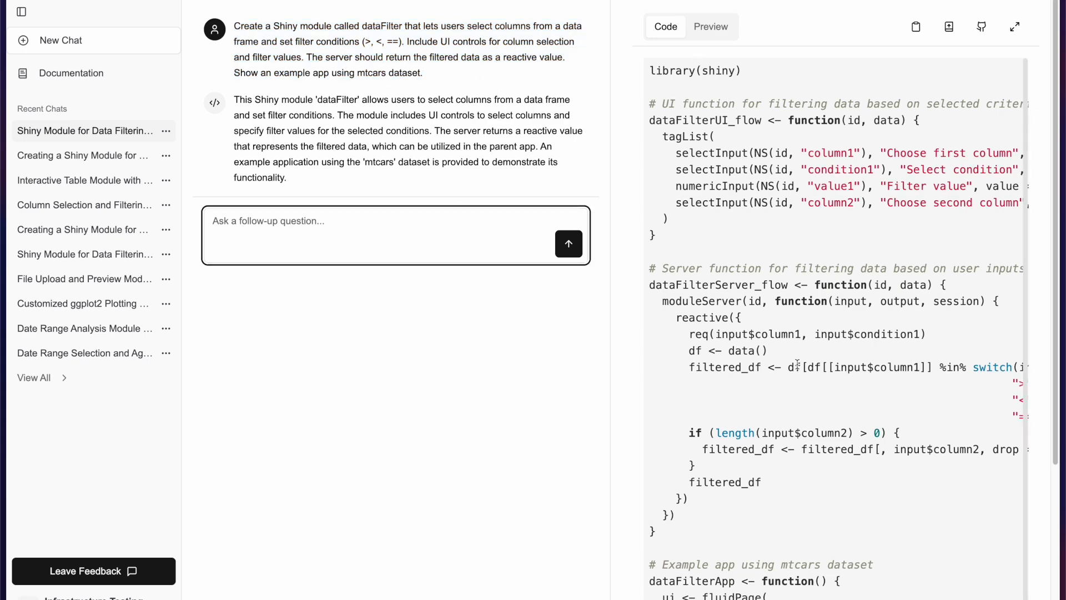
pyautogui.scroll(-3)
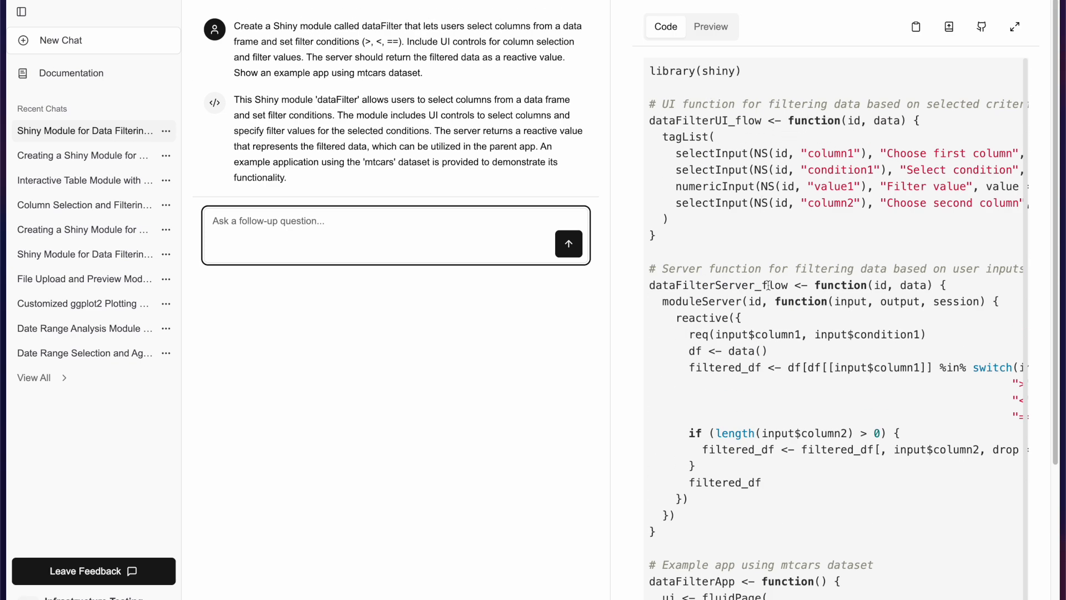
pyautogui.scroll(-3)
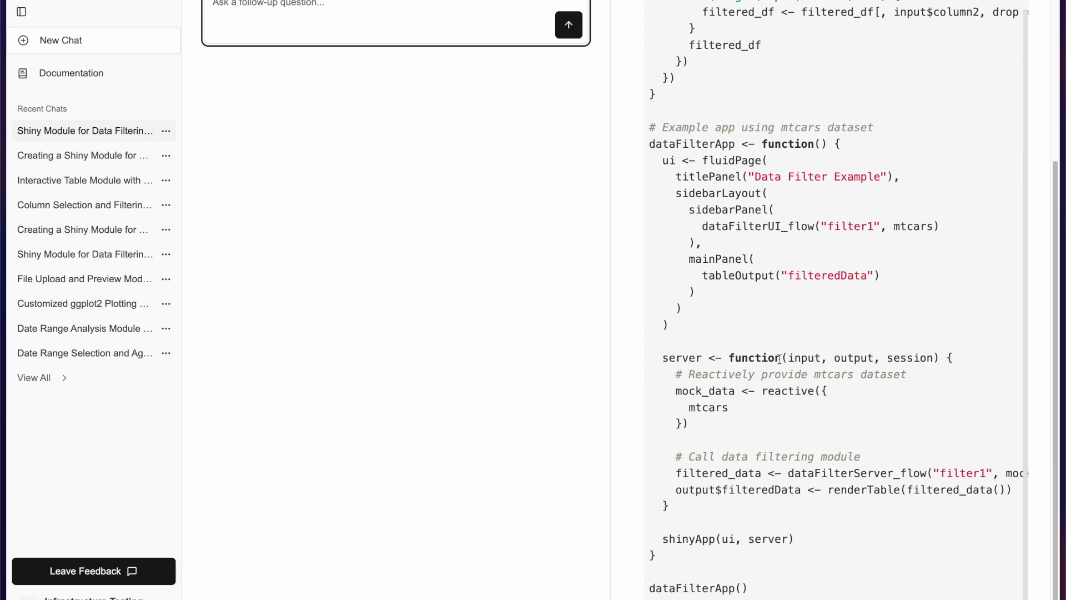
pyautogui.moveTo(727, 222)
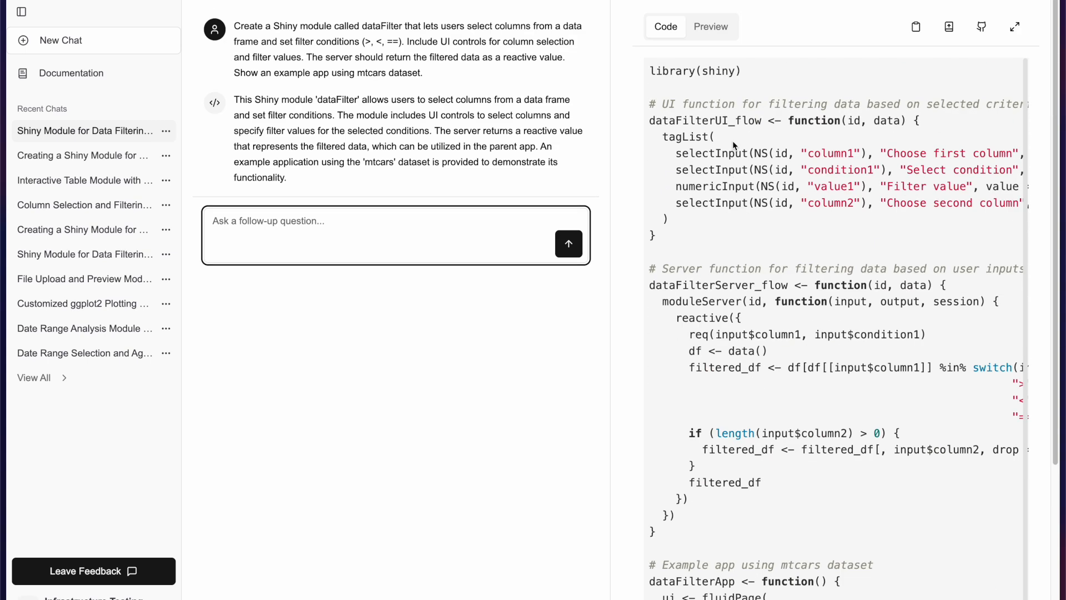
# Step: In the Preview, filter mtcars on column hp with value 100 and condition "<", then return to Code
pyautogui.click(711, 26)
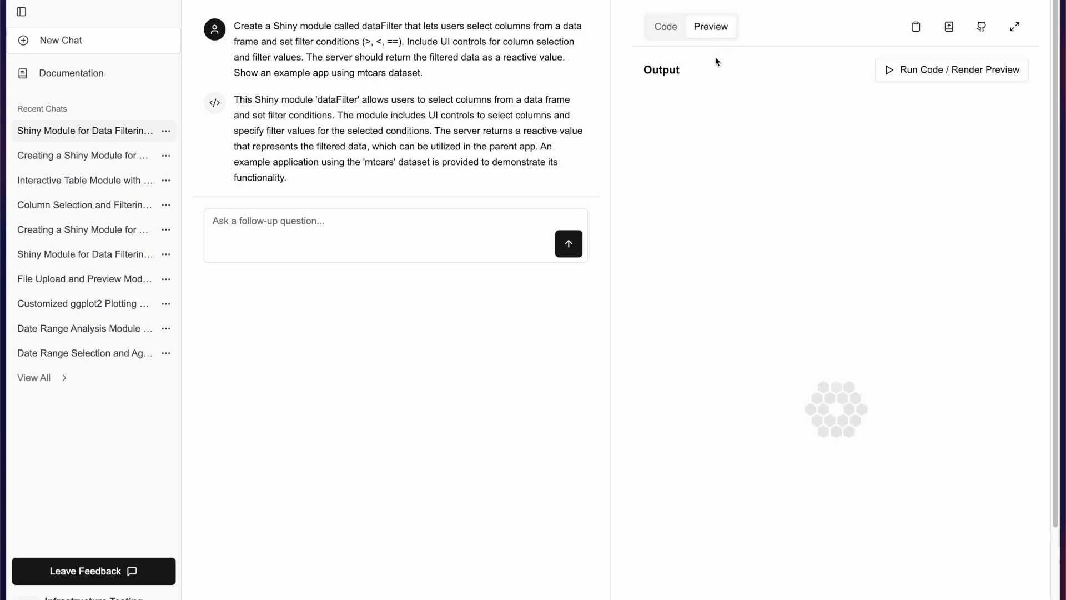
pyautogui.moveTo(812, 106)
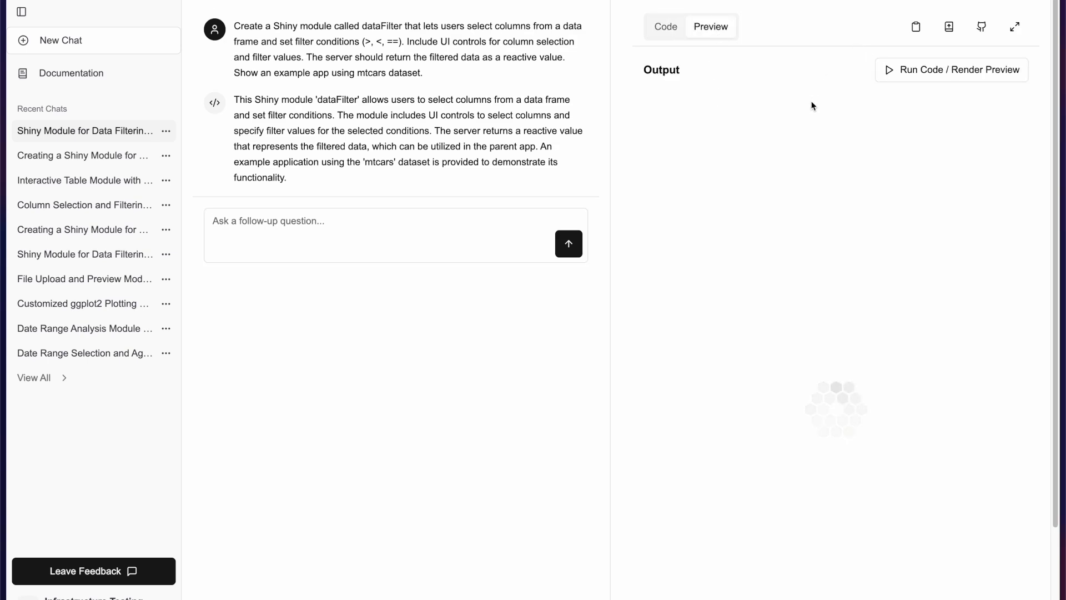
pyautogui.moveTo(751, 160)
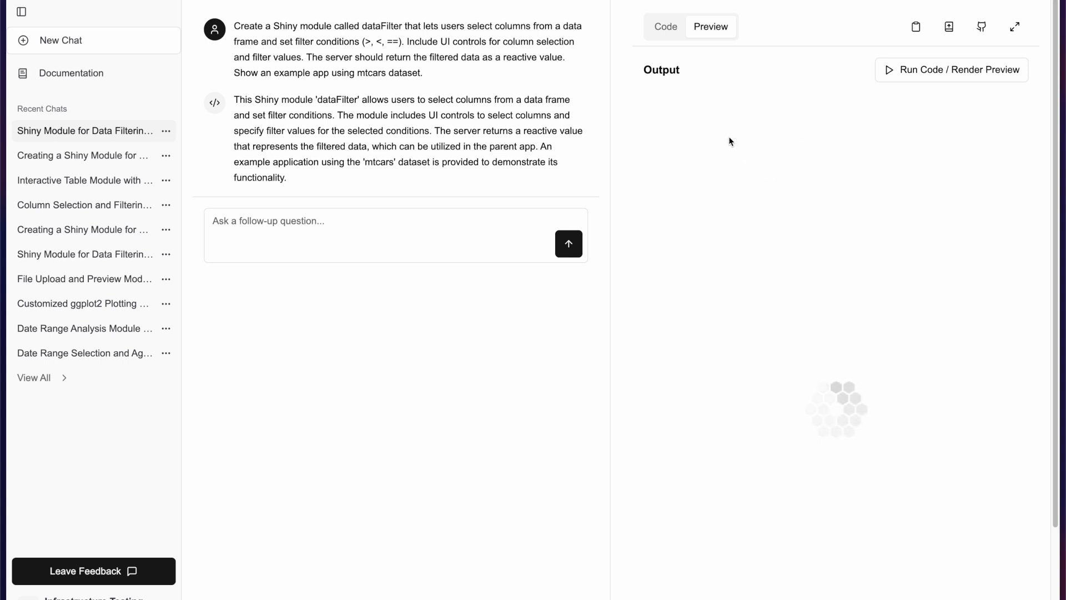
pyautogui.click(952, 70)
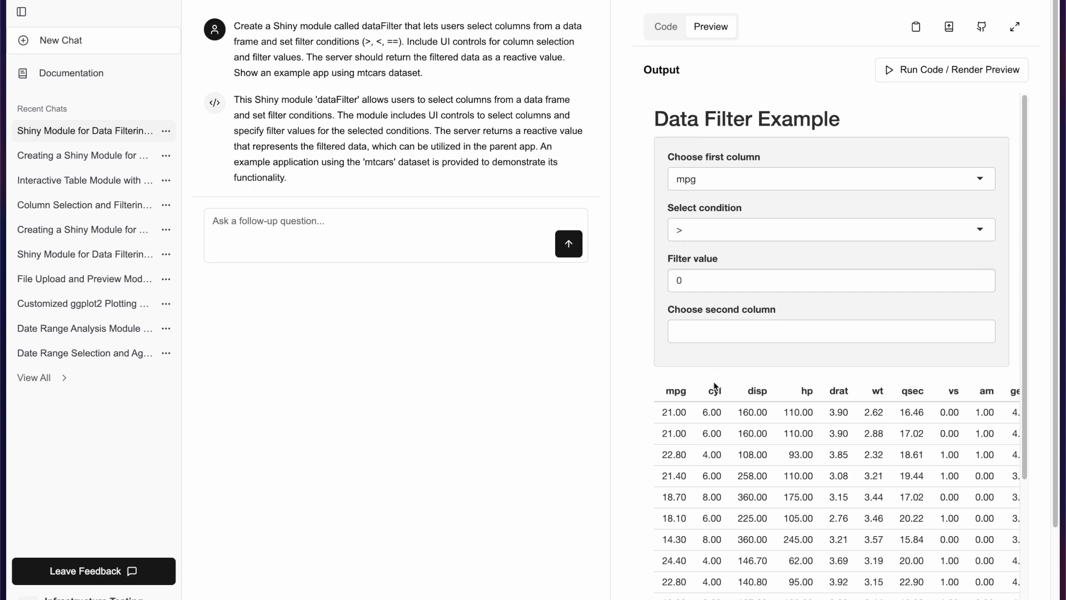
pyautogui.moveTo(760, 175)
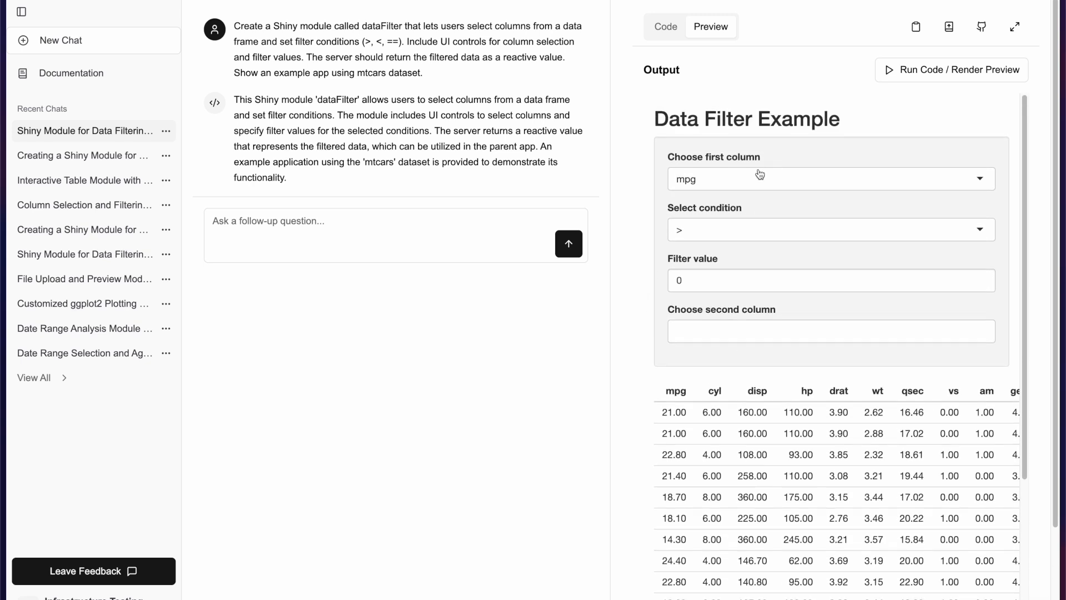
pyautogui.click(830, 178)
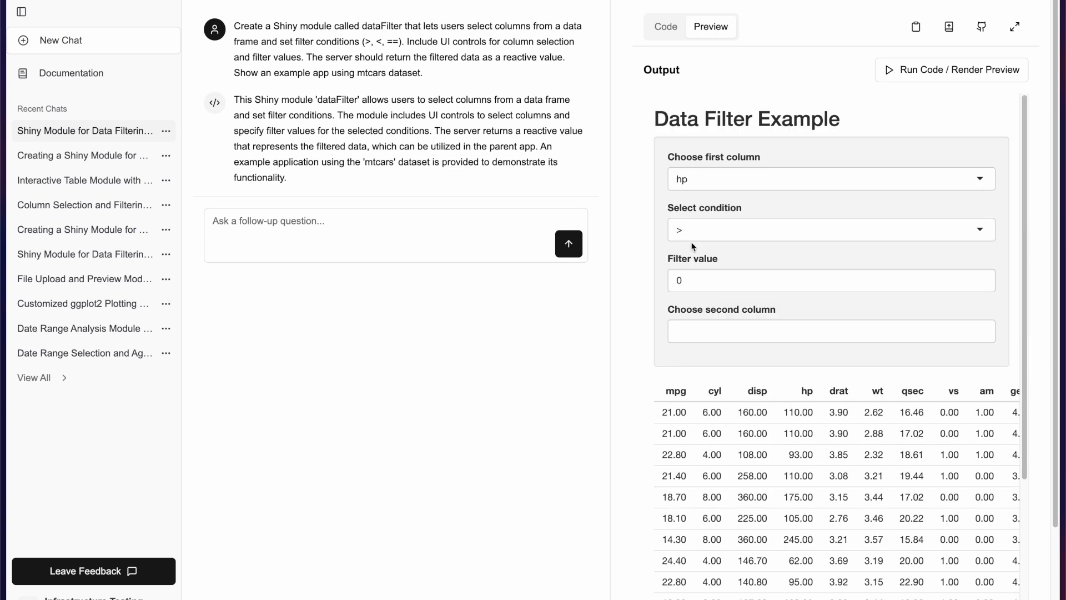
pyautogui.click(830, 280)
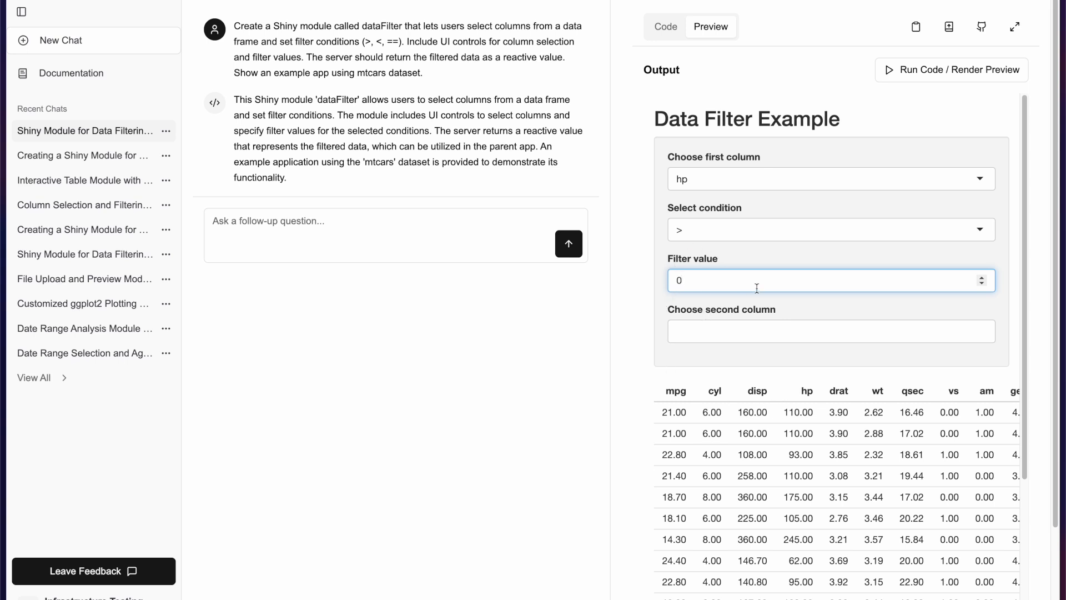
pyautogui.write('100')
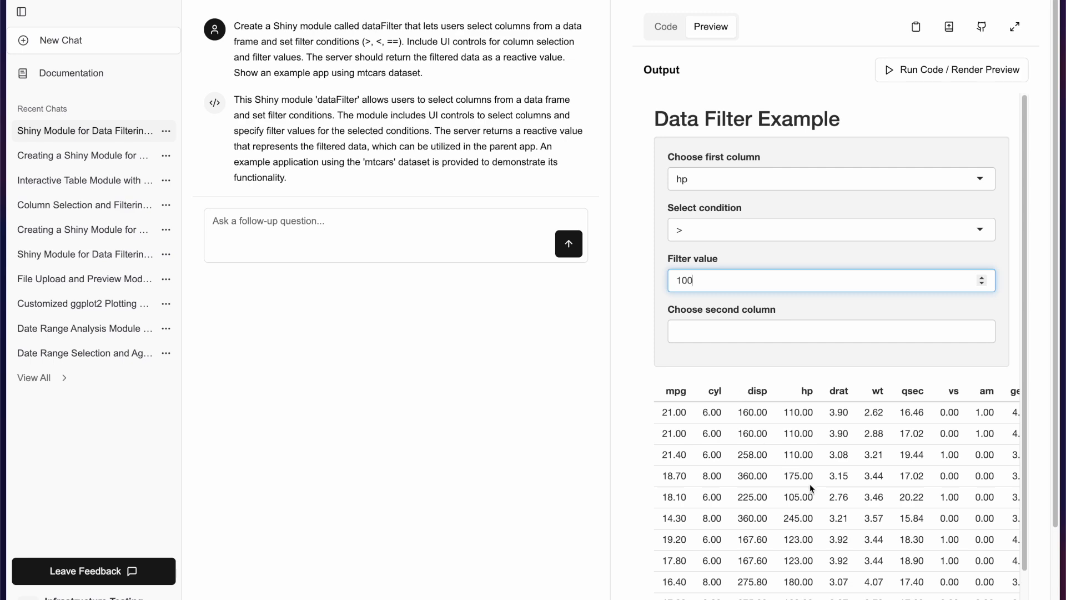
pyautogui.click(830, 229)
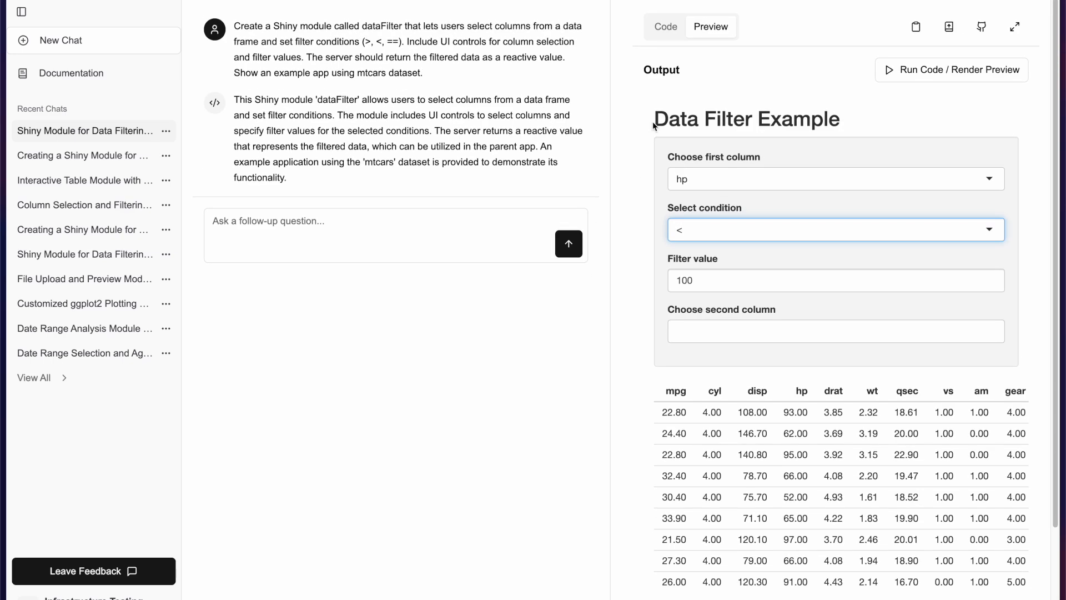
pyautogui.click(664, 27)
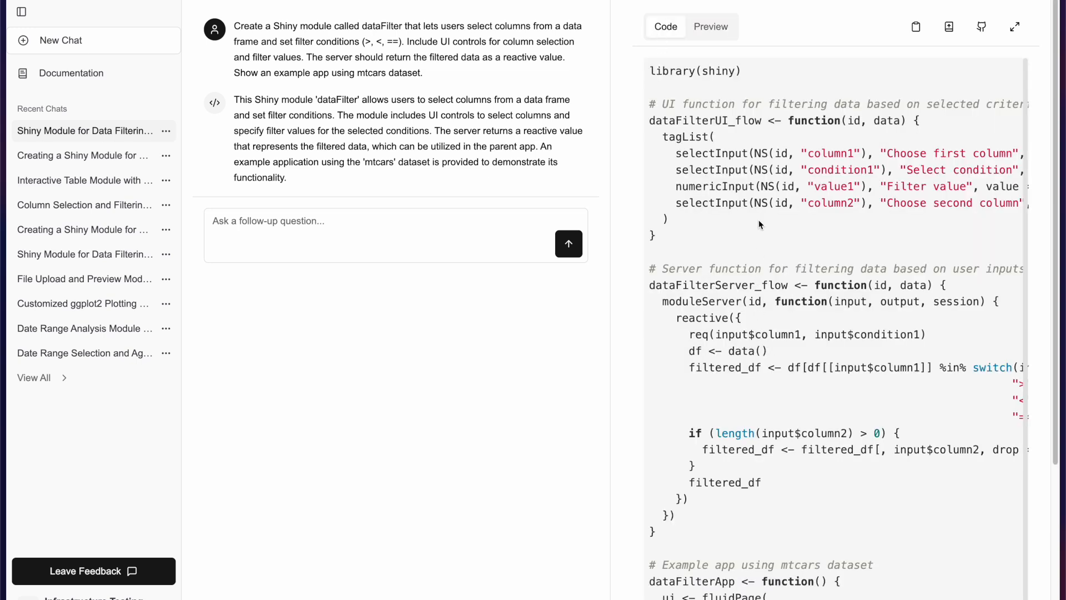
# Step: Read through the dataFilter code, picking out the condition1 input id down to the mtcars example
pyautogui.scroll(-3)
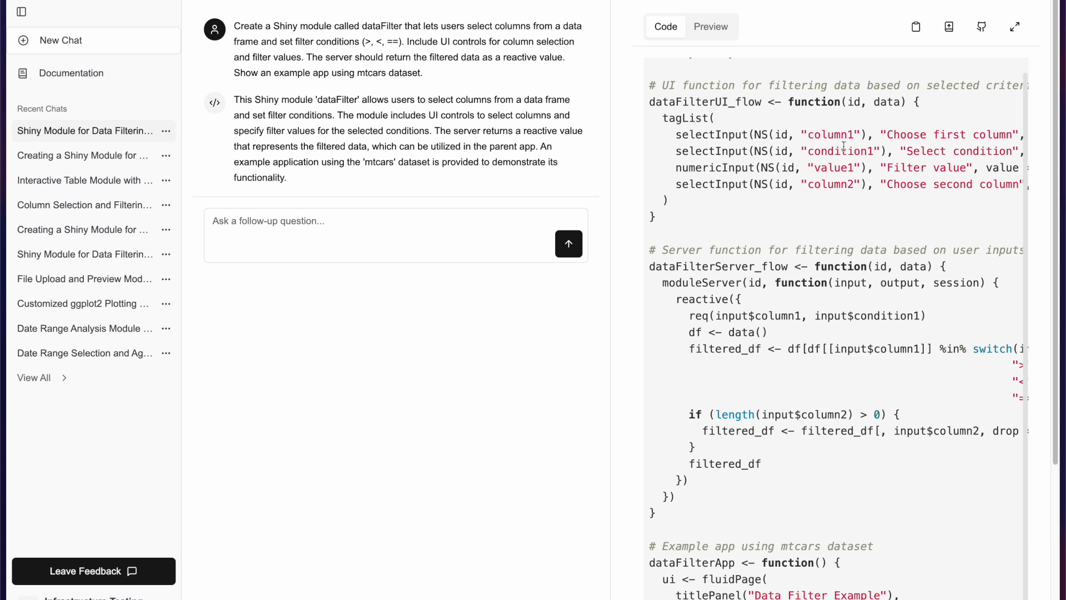
pyautogui.doubleClick(829, 134)
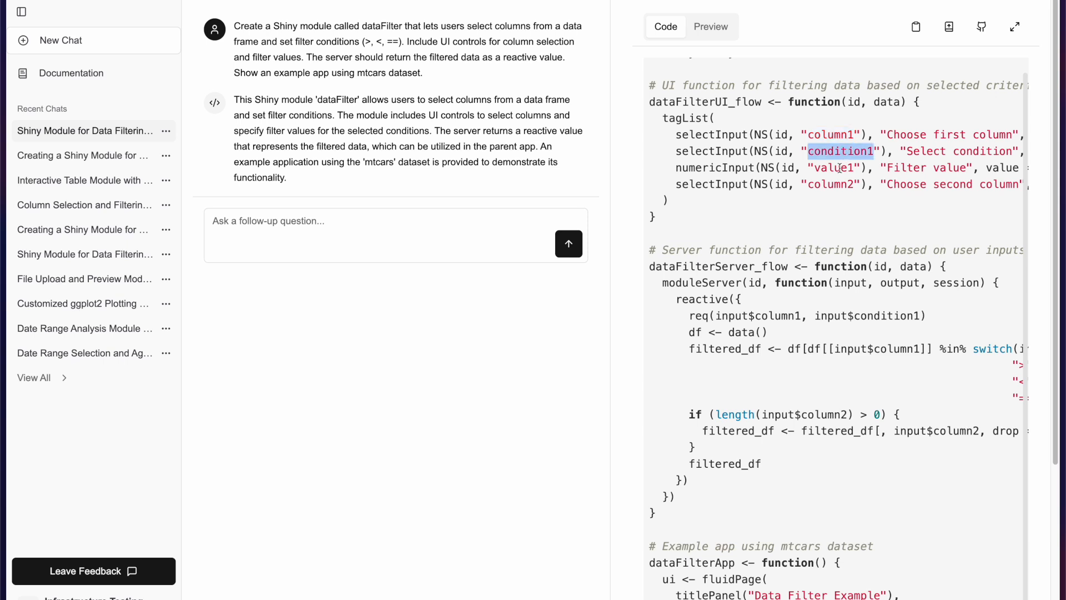
pyautogui.scroll(-3)
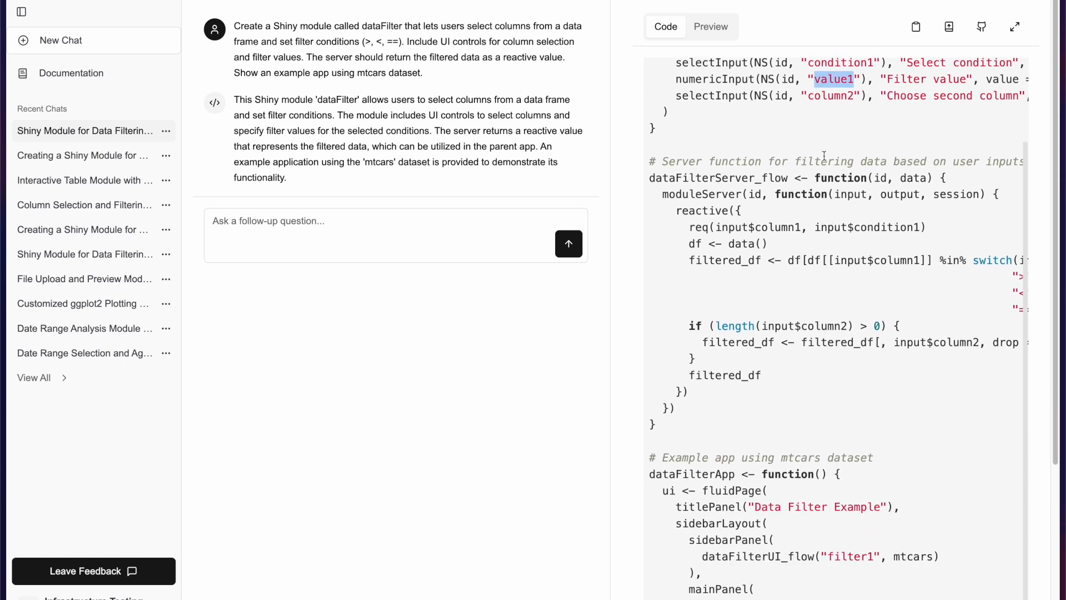
pyautogui.moveTo(781, 572)
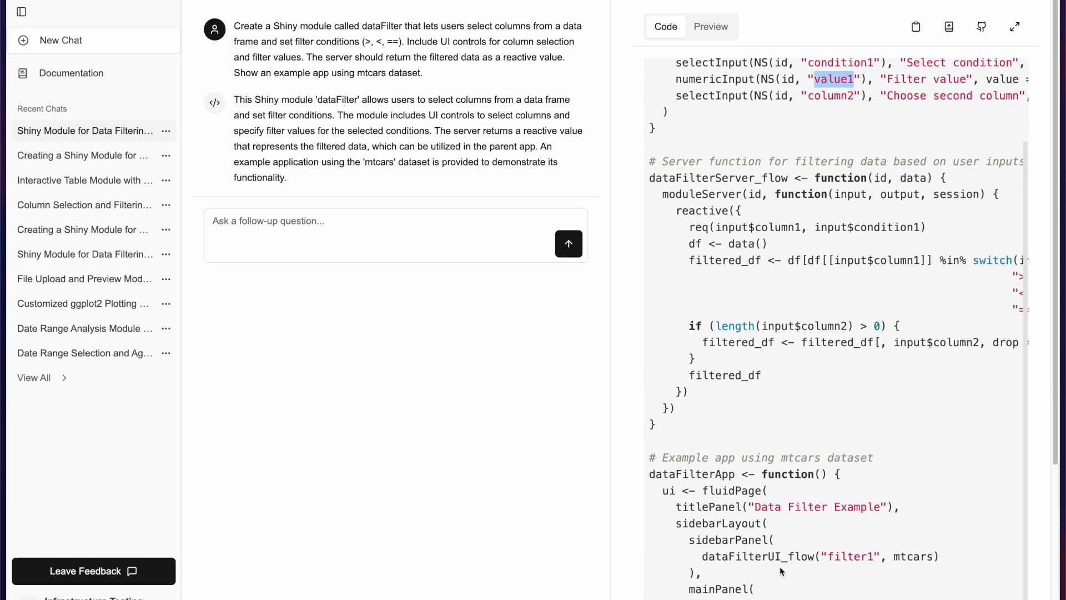
pyautogui.scroll(-3)
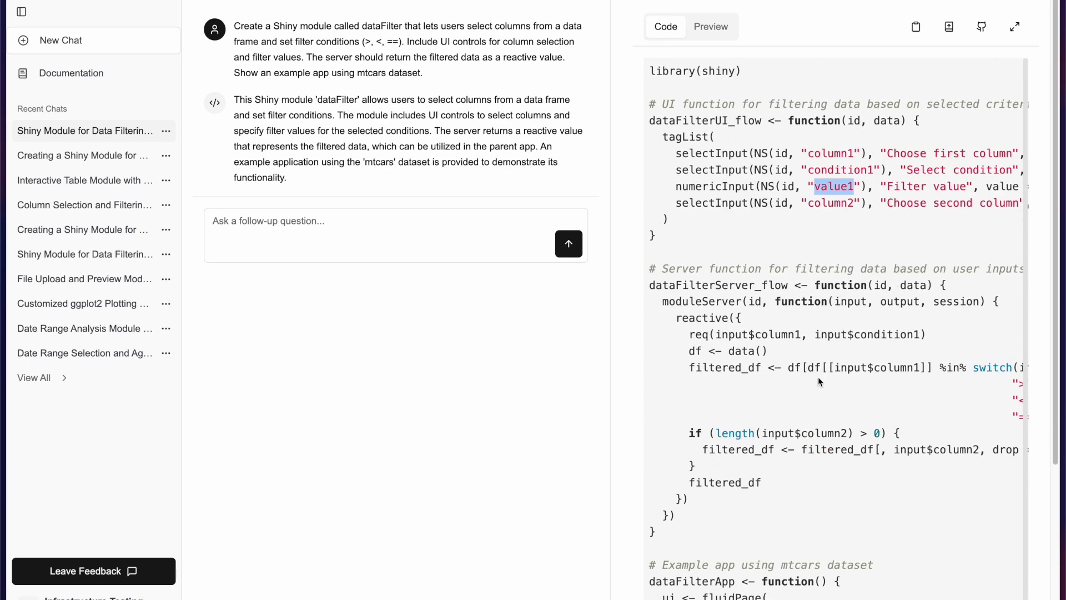
pyautogui.scroll(-3)
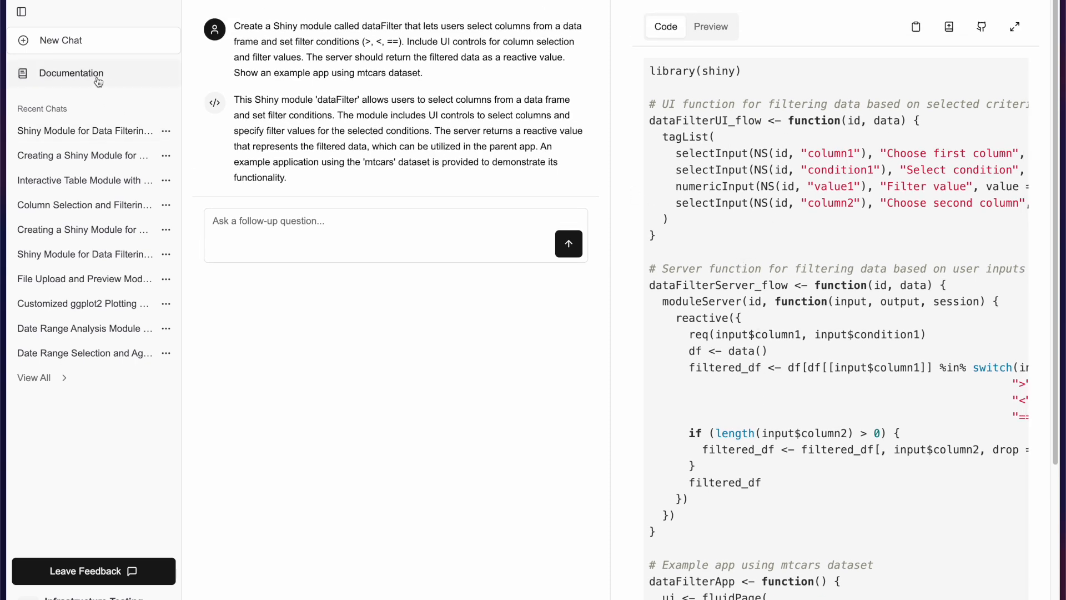
# Step: In Documentation, expand the deployed-module example code and select the devtools::source_gist line
pyautogui.click(70, 73)
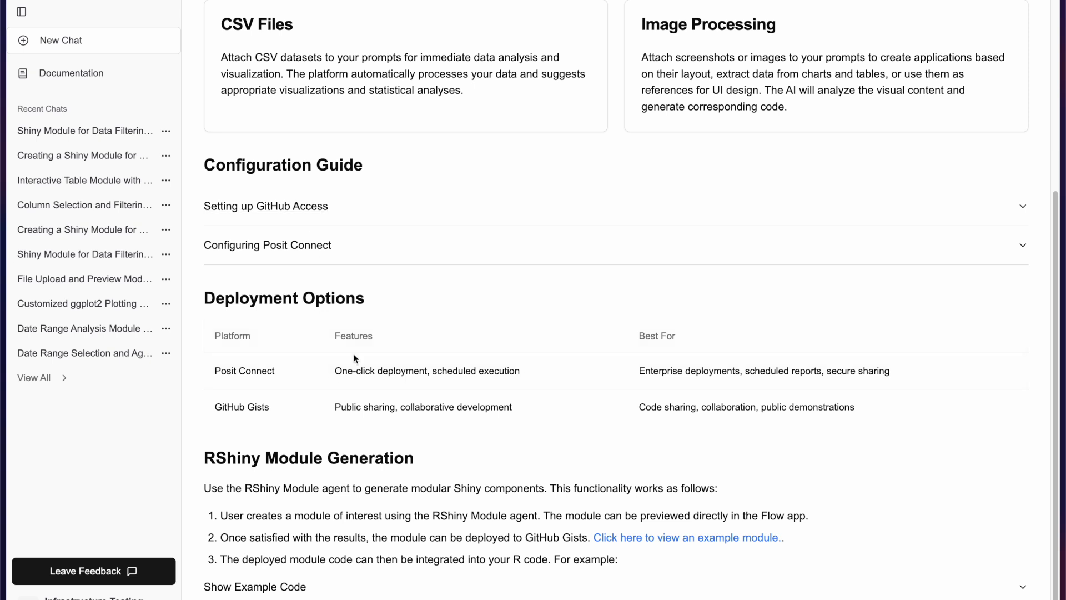
pyautogui.moveTo(255, 586)
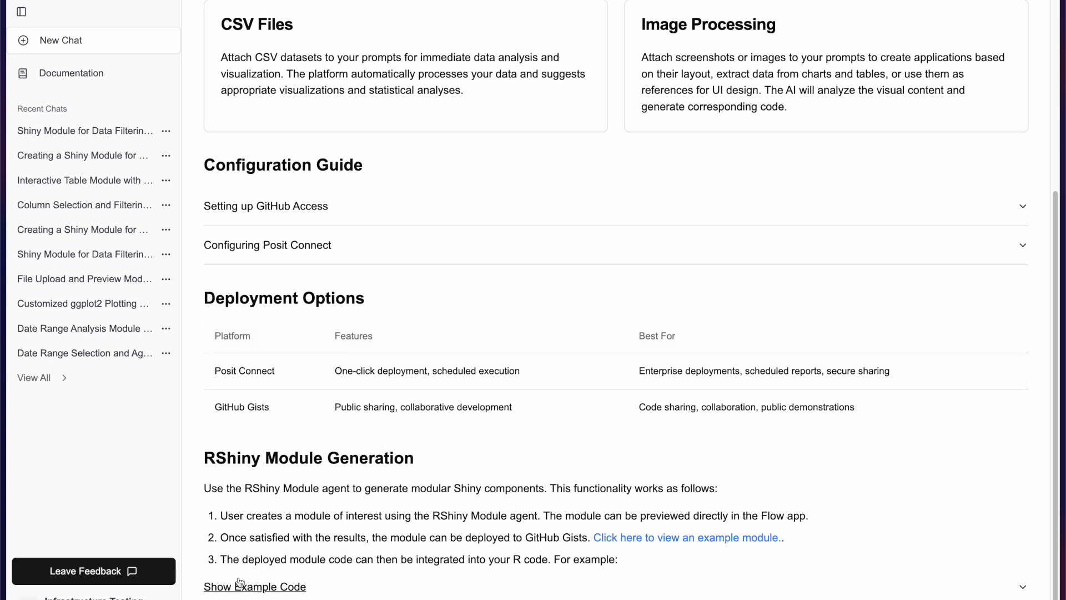
pyautogui.moveTo(848, 466)
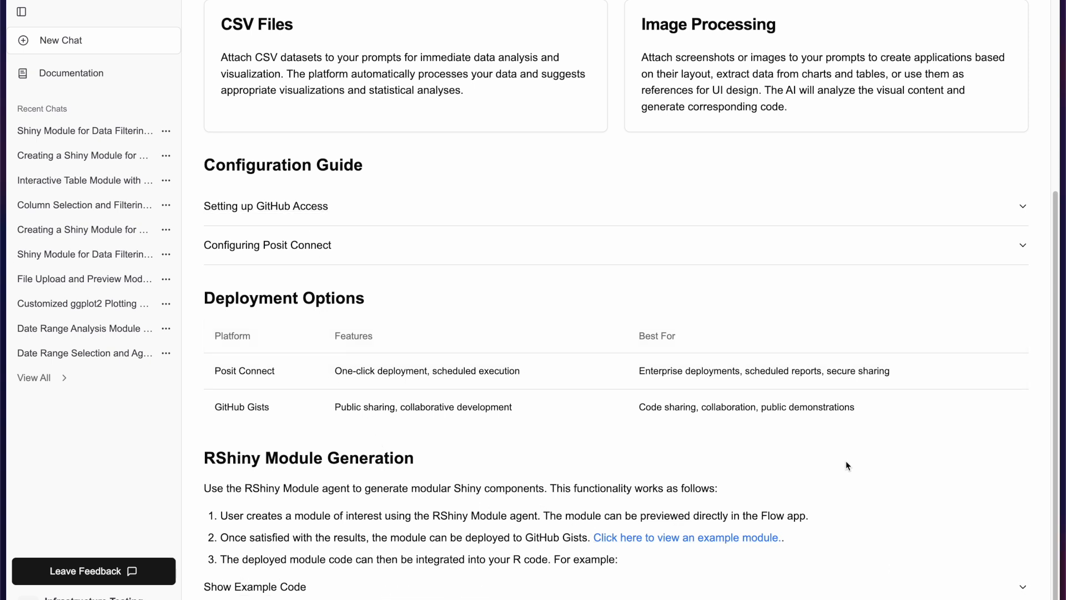
pyautogui.click(254, 586)
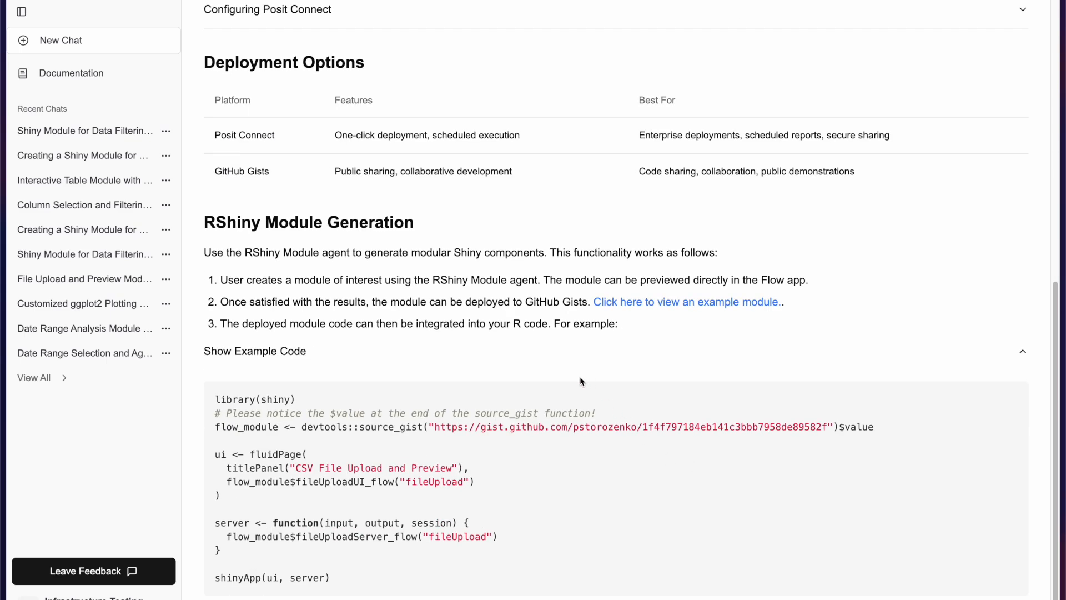
pyautogui.moveTo(279, 454)
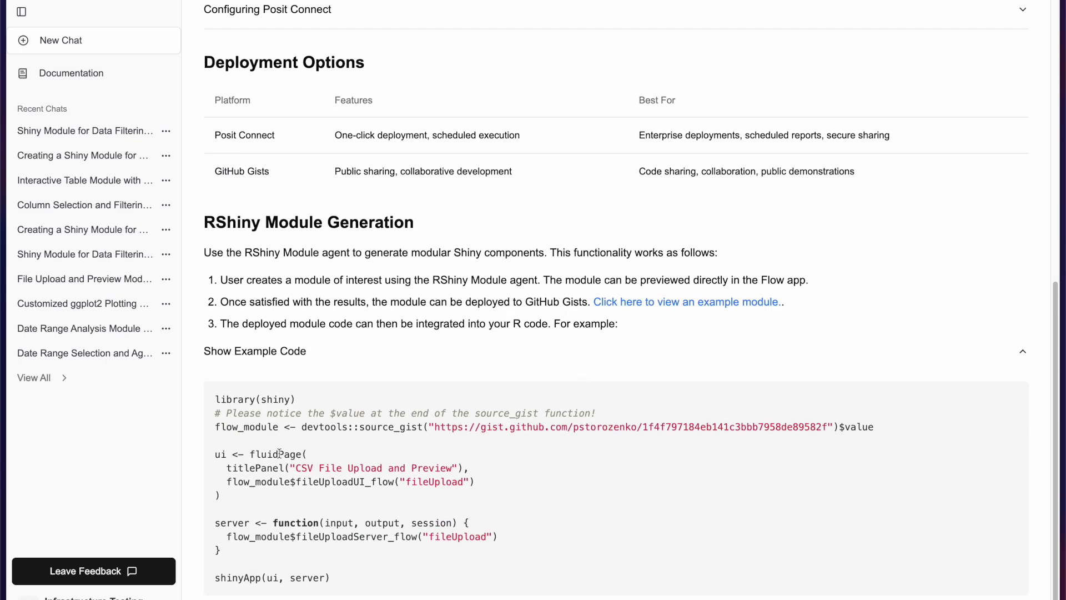
pyautogui.moveTo(301, 427); pyautogui.dragTo(455, 426)
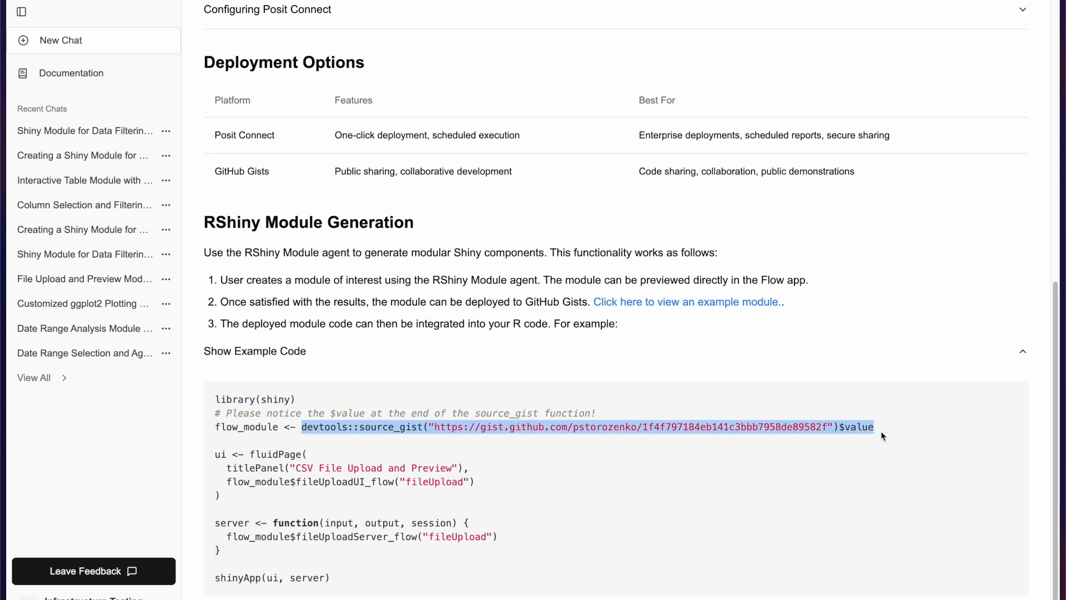
pyautogui.moveTo(421, 510)
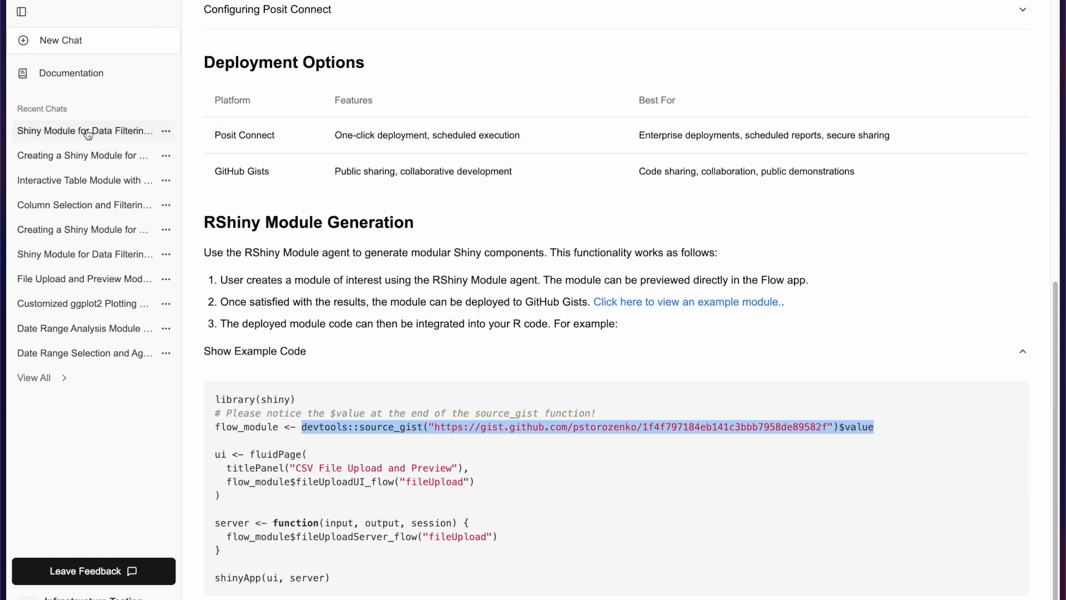
# Step: Reopen the data-filtering chat and view the newly created GitHub gist of the module
pyautogui.click(85, 130)
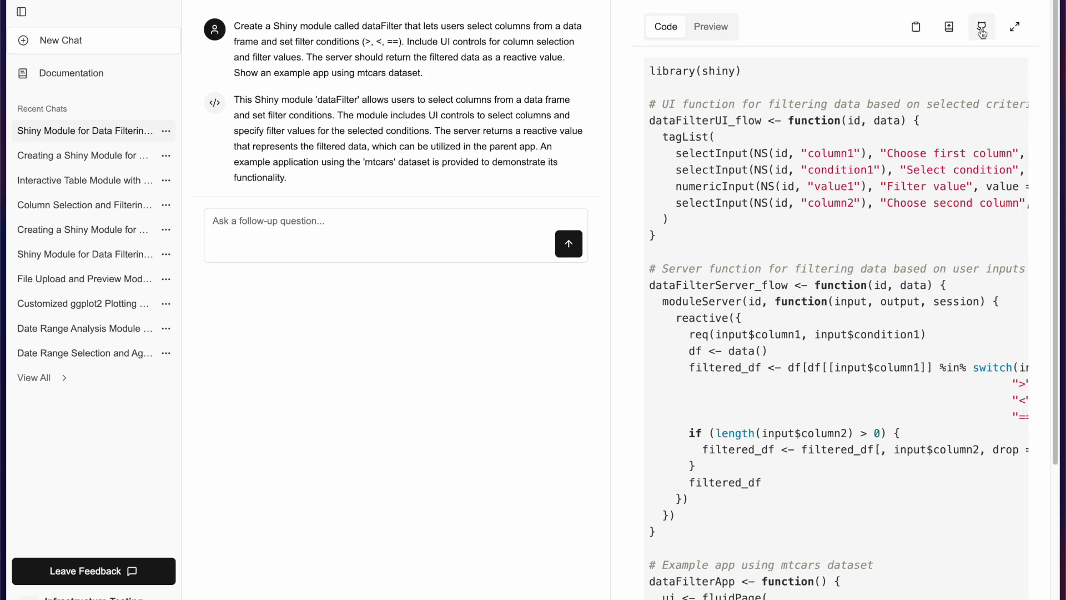
pyautogui.moveTo(831, 533)
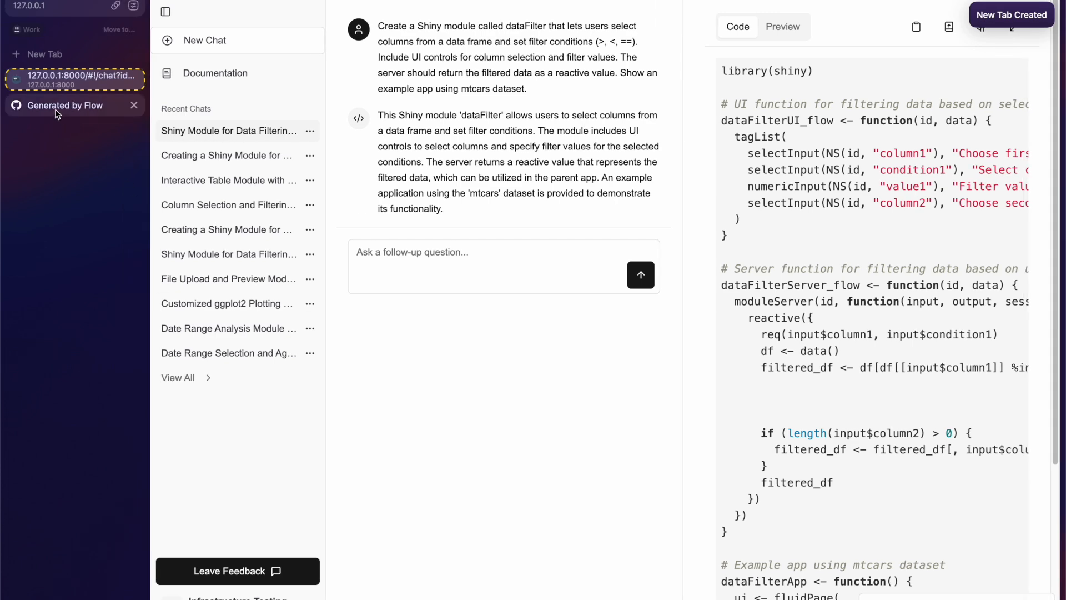
pyautogui.click(64, 105)
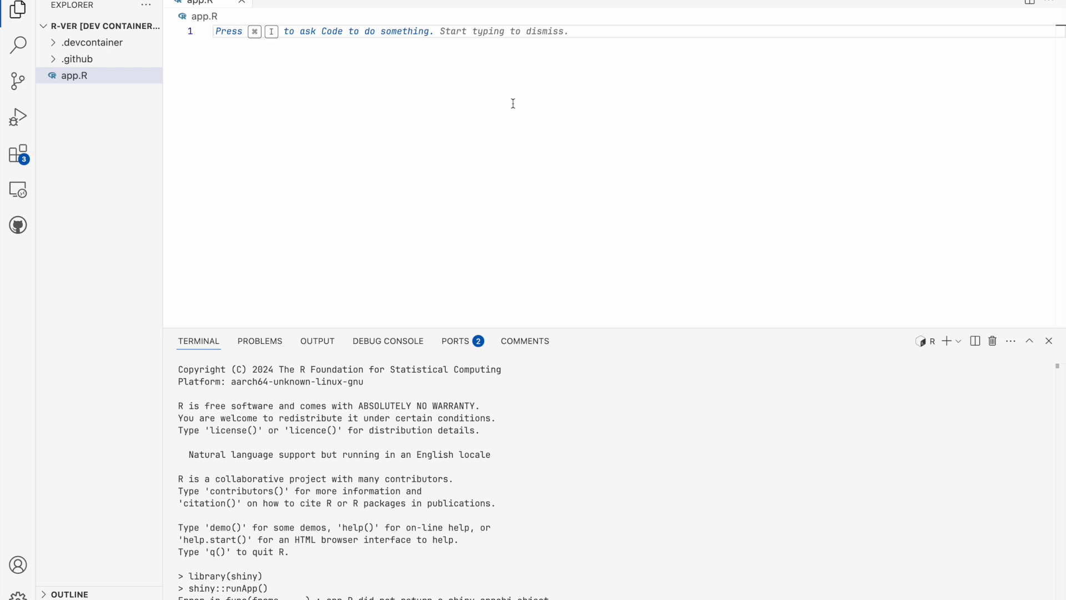
# Step: In app.R write our_module <- devtools::source_url("<gist url>") and library(shiny), then view the gist
pyautogui.write('our')
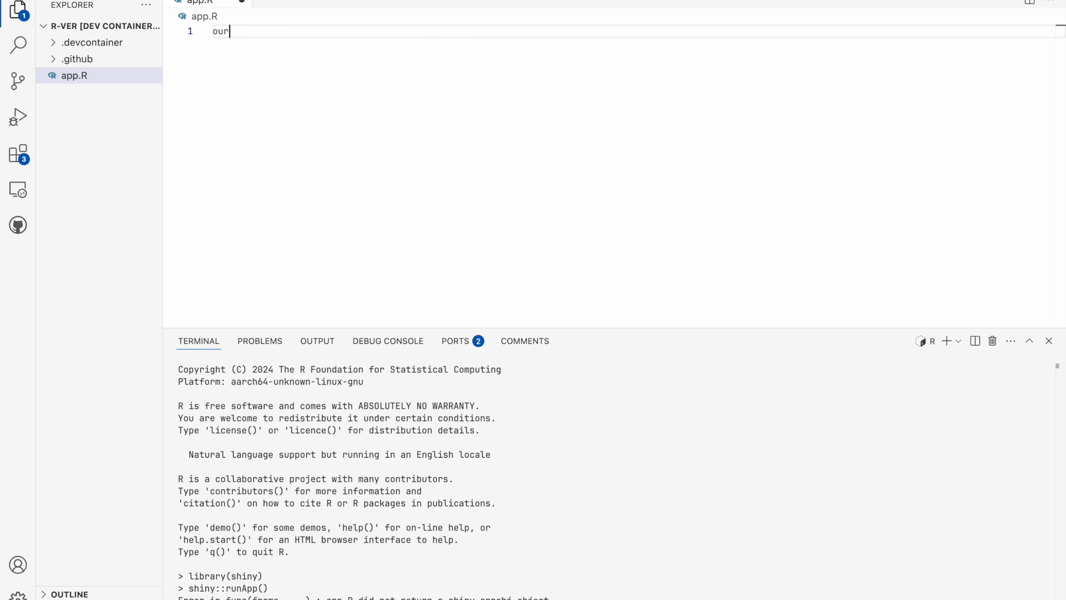
pyautogui.write('_module <-')
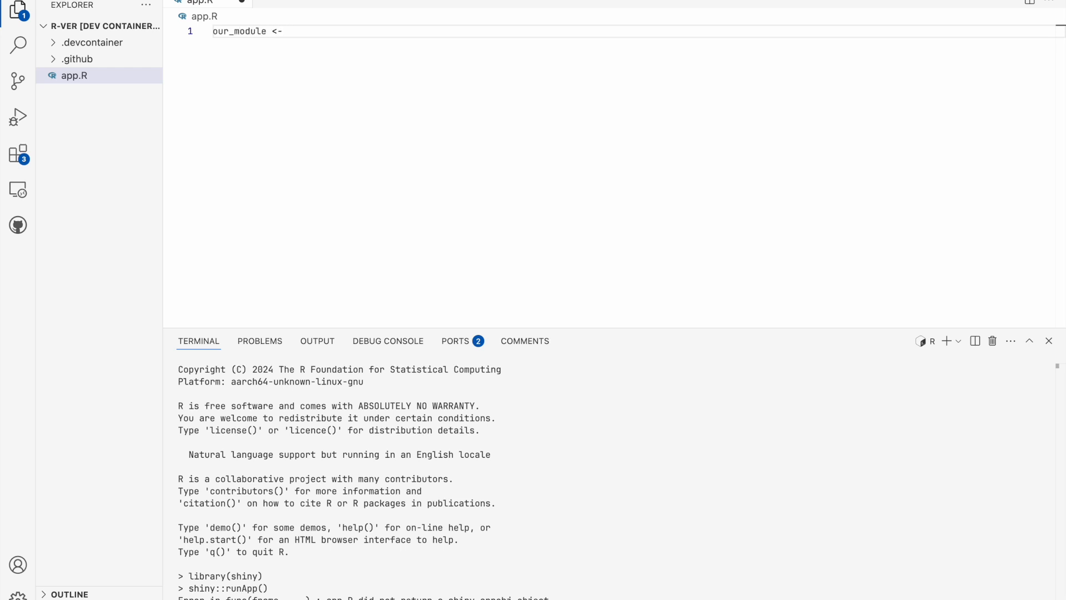
pyautogui.write('devtools')
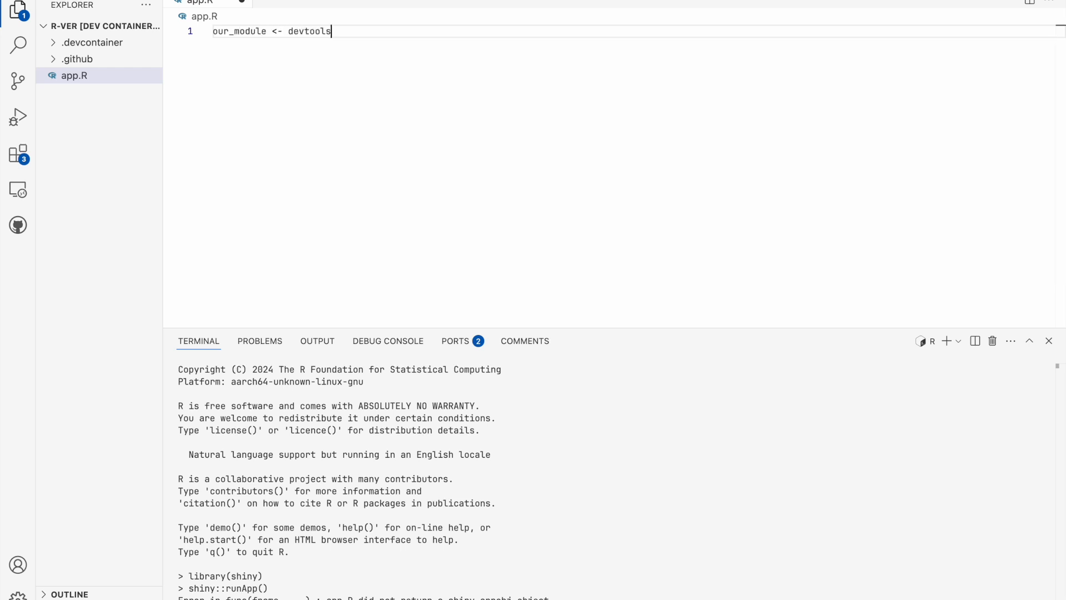
pyautogui.write('::source_url("https://raw.githubusercontent.com/our_module/our_module/master/R/our_module.R")')
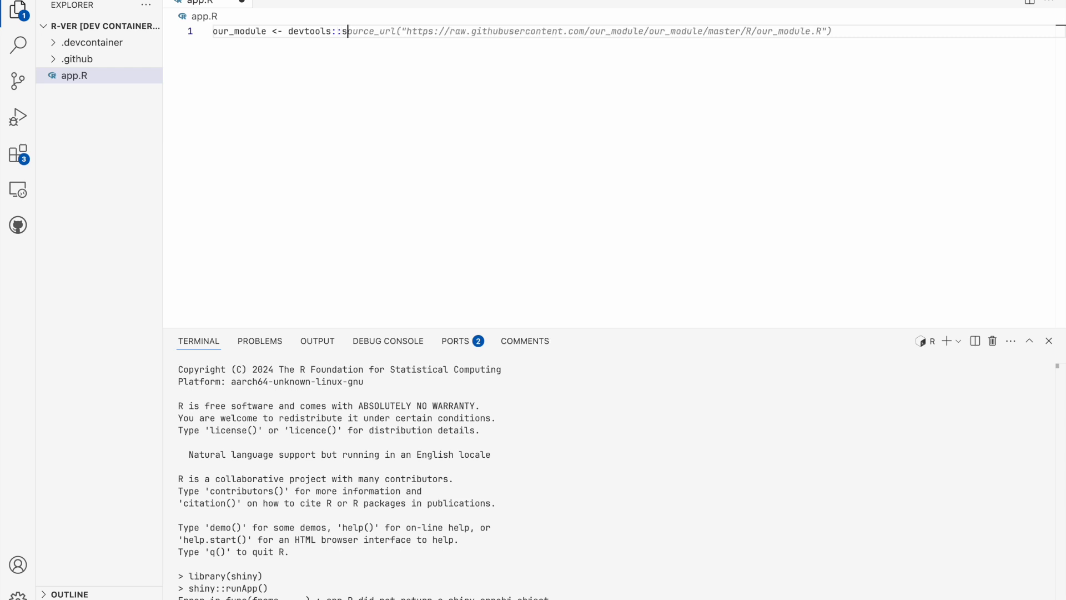
pyautogui.write('ource_url("')
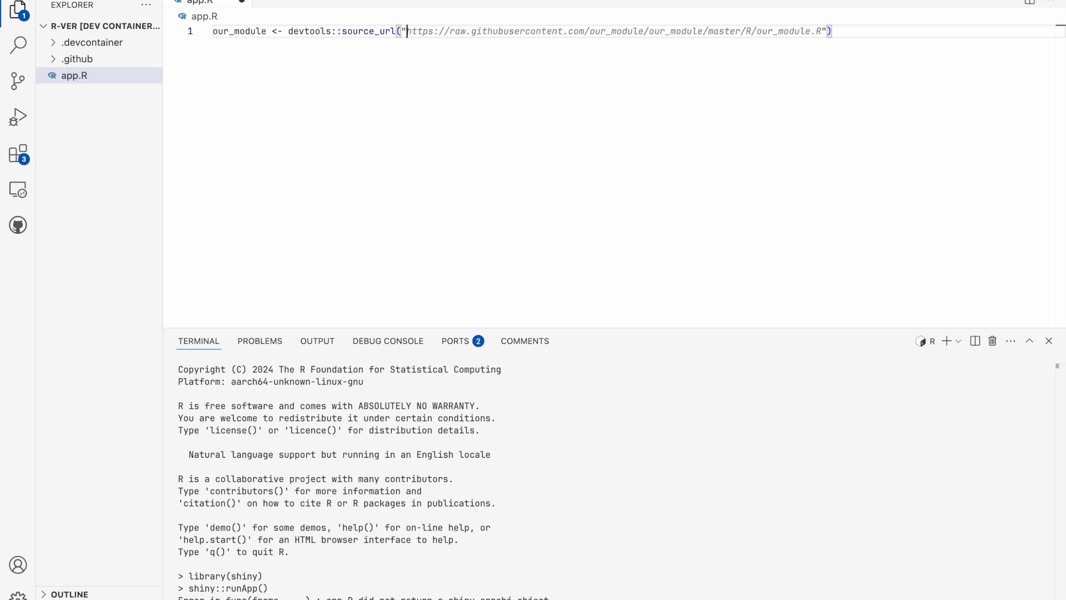
pyautogui.write('https://gist.github.com/pstorozenko/5d57cea6b35f1dd43925bb0627d9ac44')
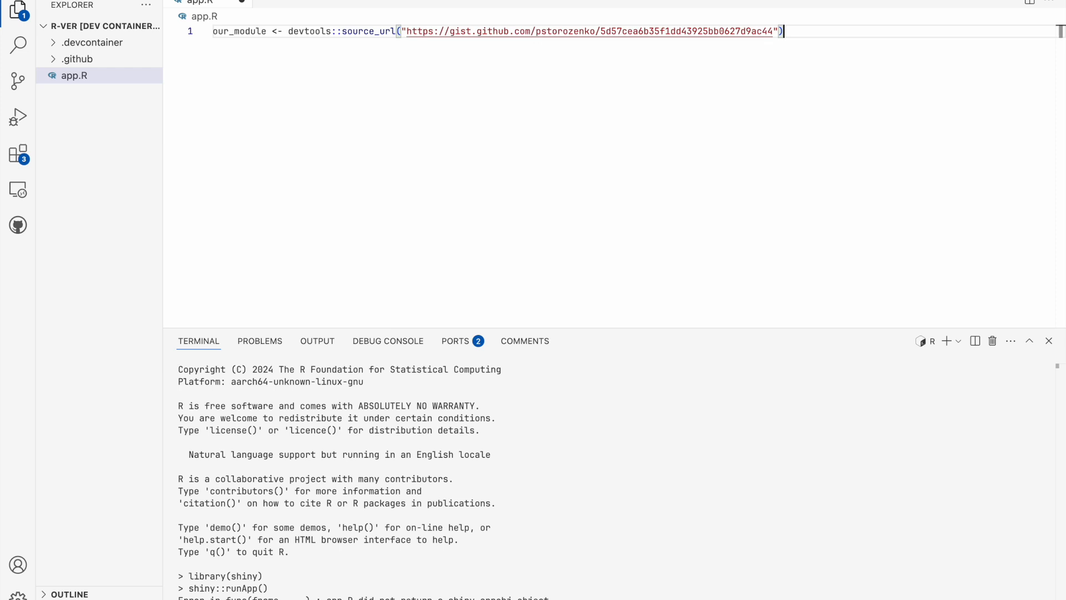
pyautogui.write('library(shiny')
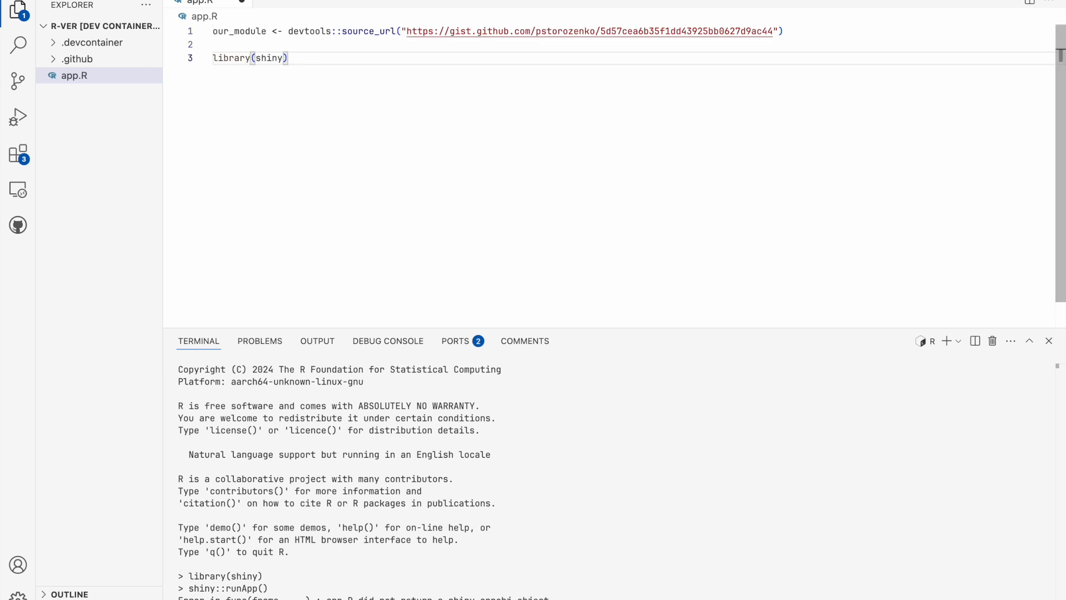
pyautogui.click(594, 31)
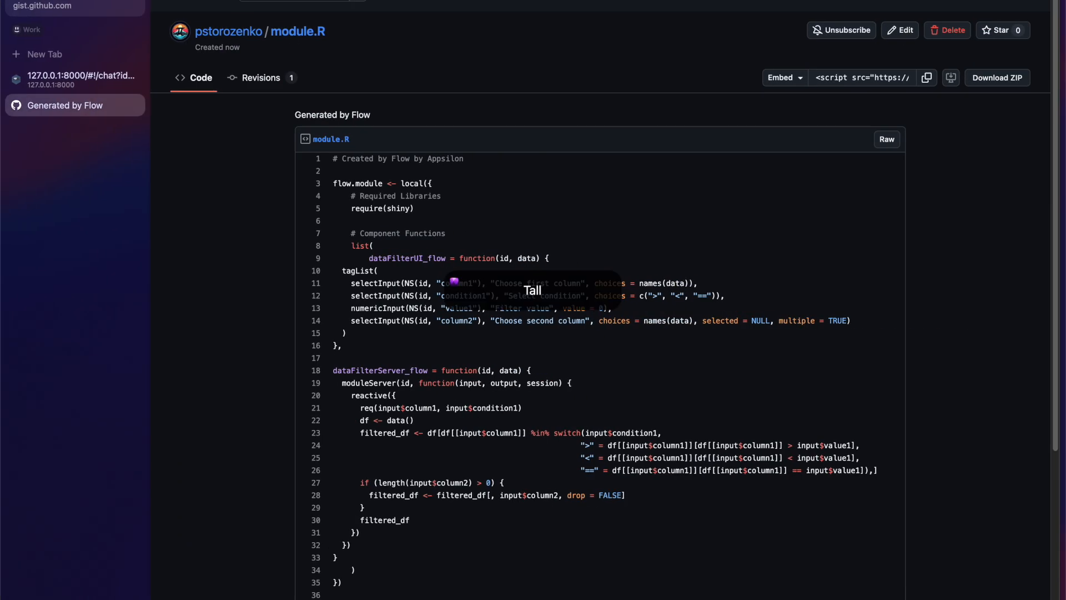
# Step: Return to the Flow chat and scroll the Code panel down to the example app's ui and server code
pyautogui.click(82, 76)
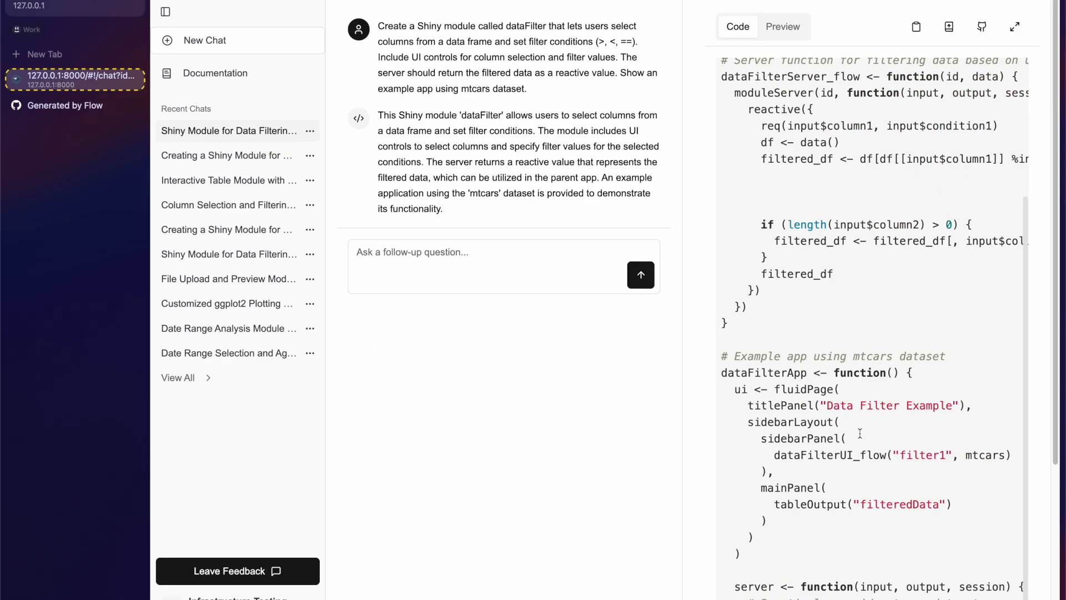
pyautogui.scroll(-3)
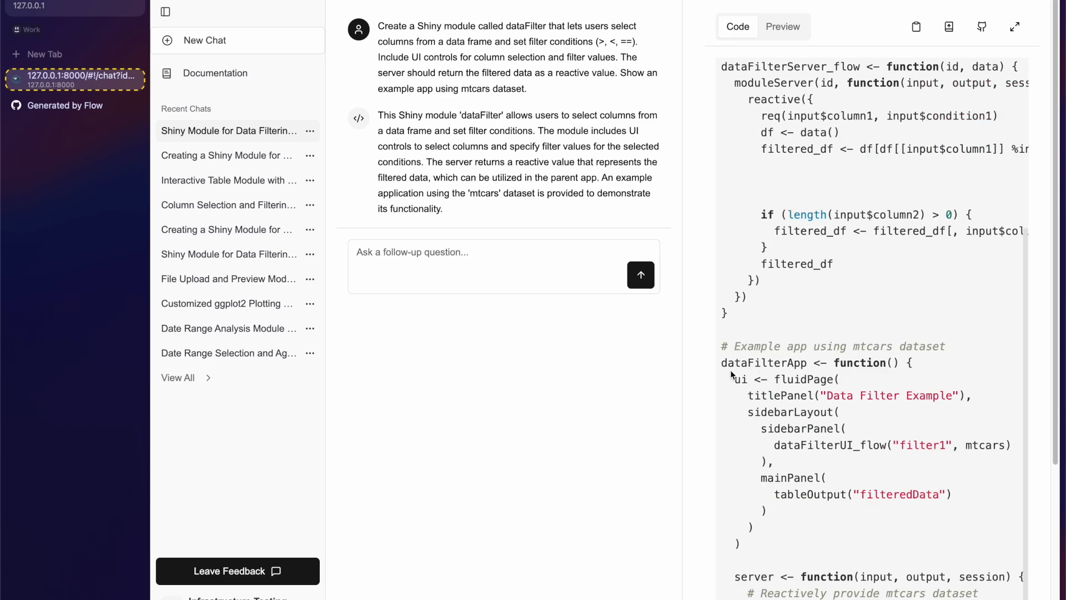
pyautogui.moveTo(734, 379)
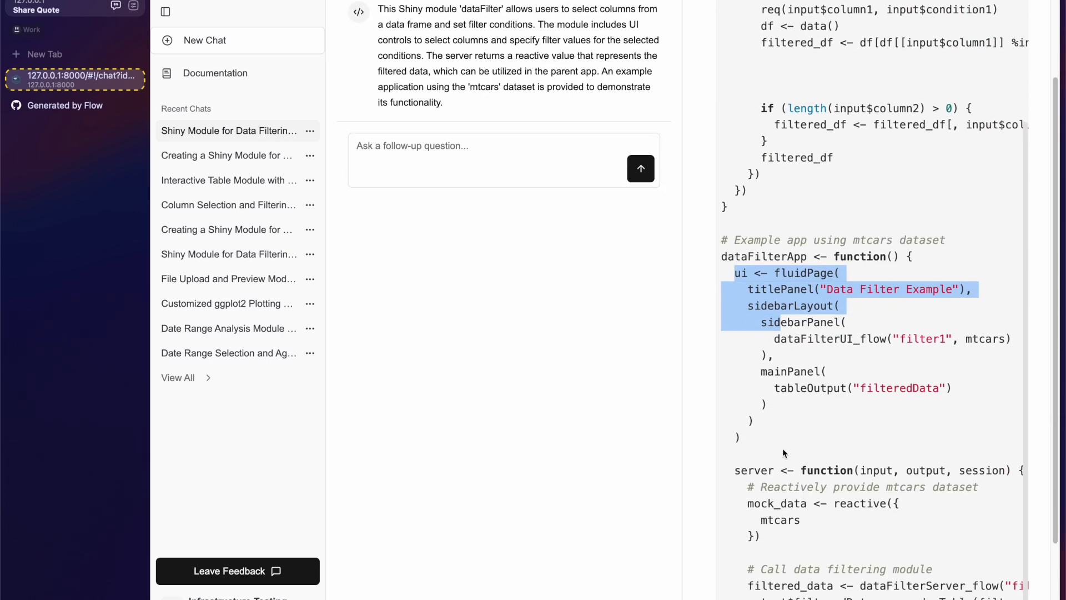
pyautogui.scroll(-3)
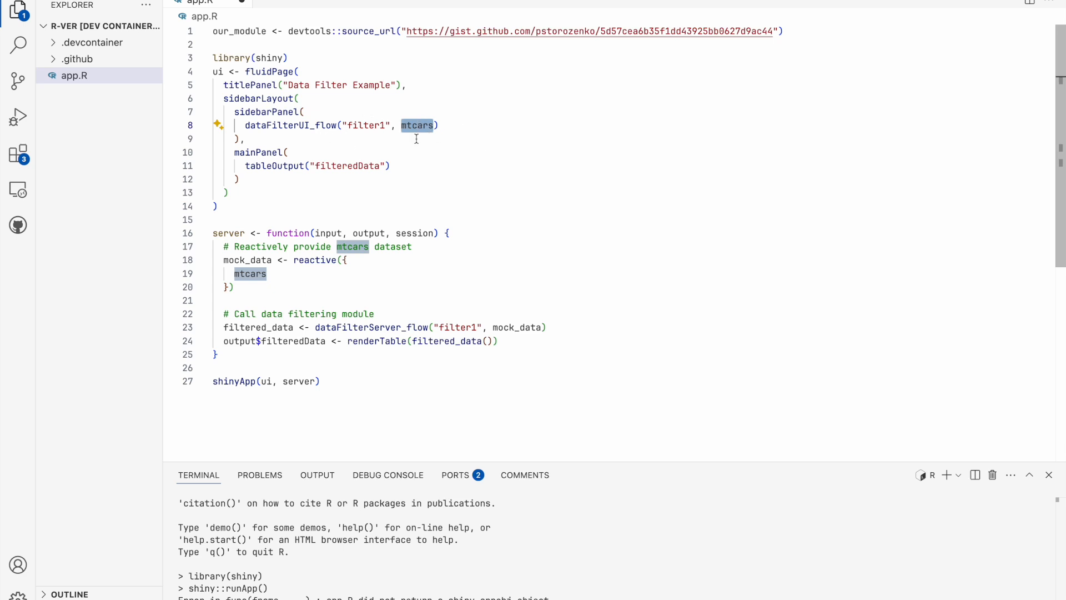
pyautogui.moveTo(749, 56)
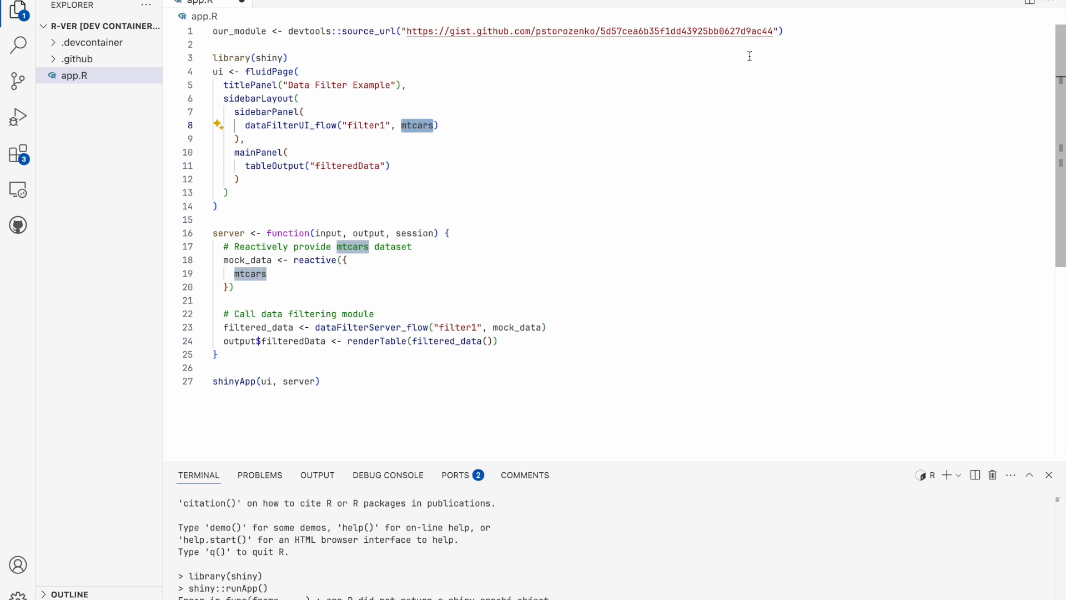
# Step: Replace mtcars with iris in the pasted example app and enlarge the terminal
pyautogui.write('iris')
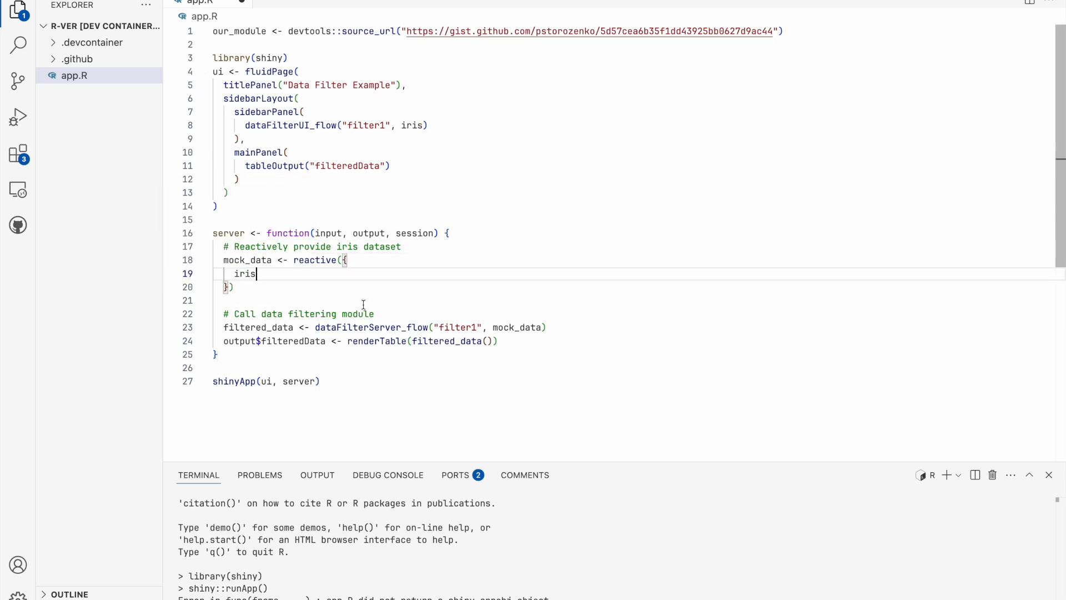
pyautogui.click(364, 300)
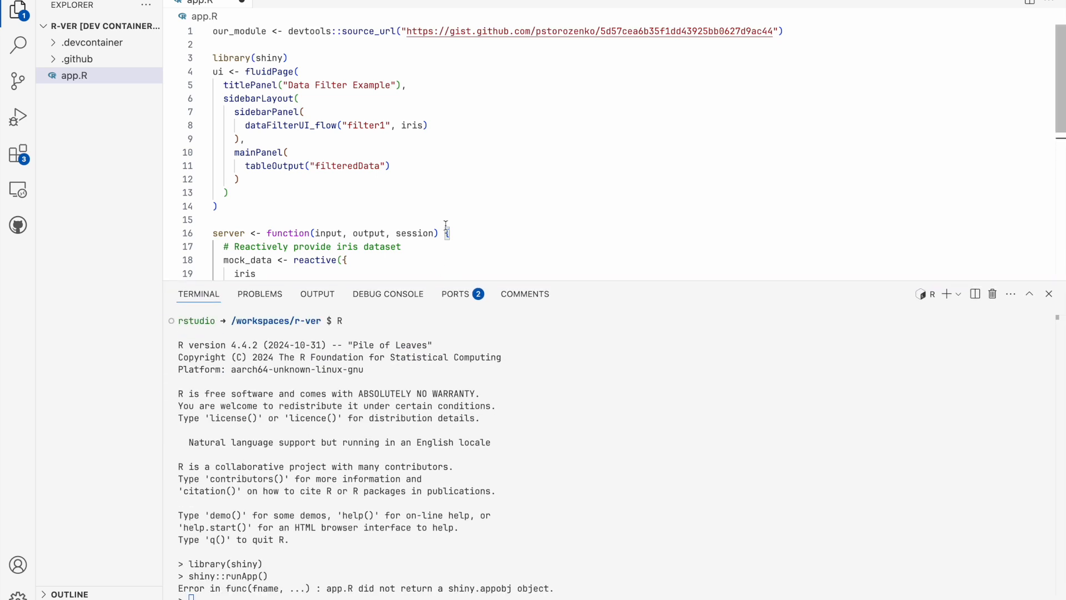
# Step: Change line 1 to devtools::source_gist(...)$value and call our_module$dataFilterUI_flow in the UI
pyautogui.doubleClick(369, 233)
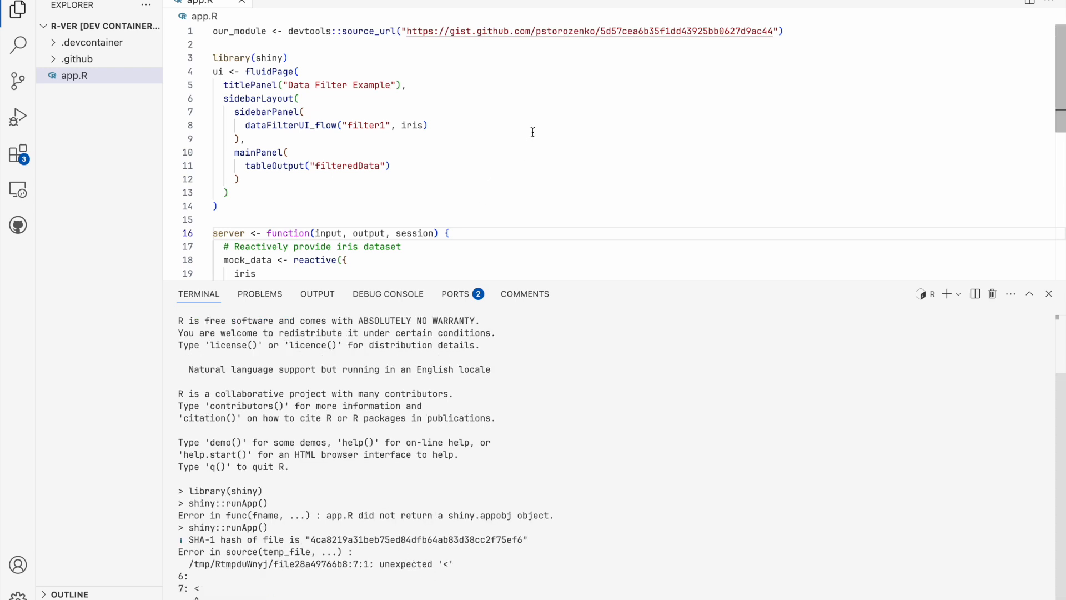
pyautogui.write('$')
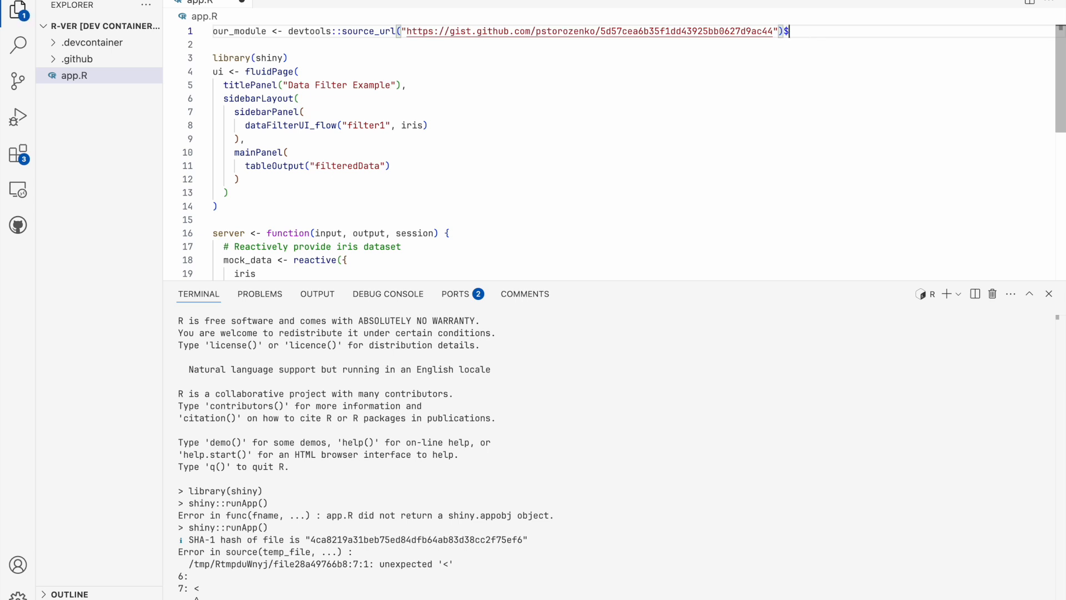
pyautogui.write('value')
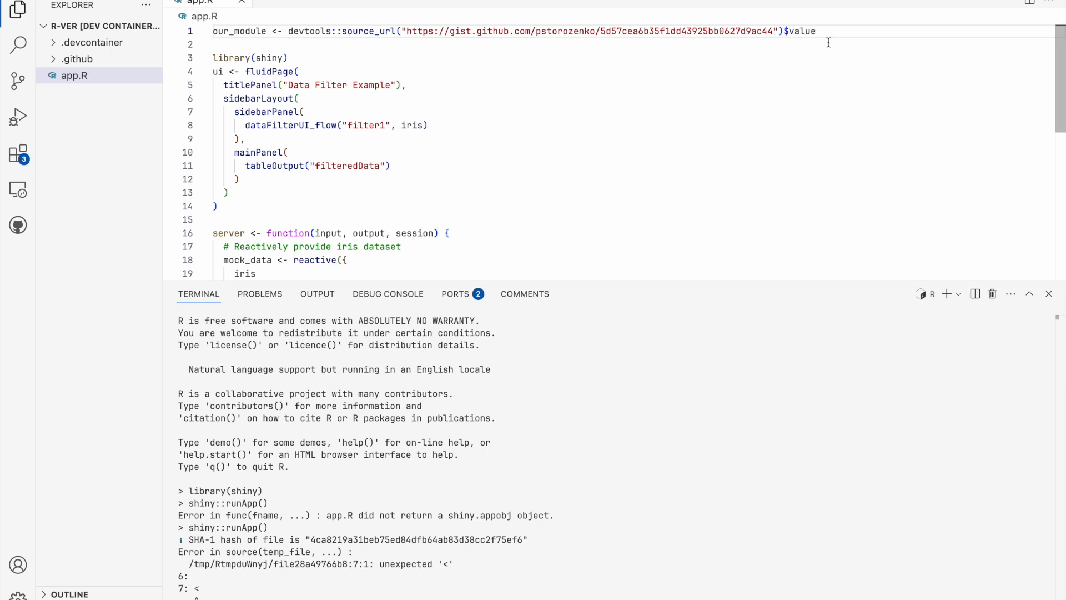
pyautogui.scroll(-3)
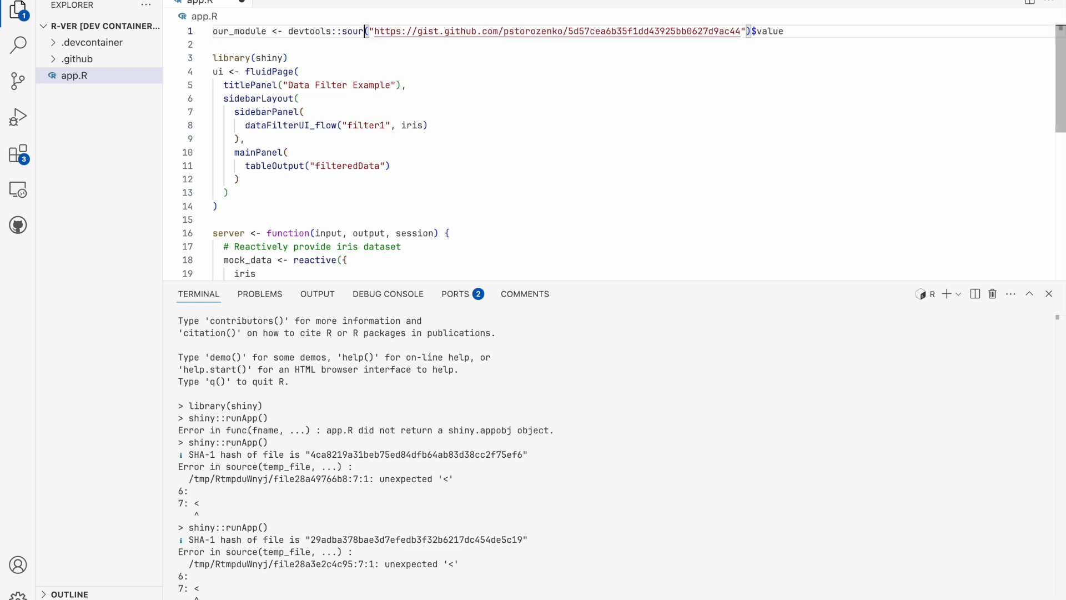
pyautogui.write('_gist')
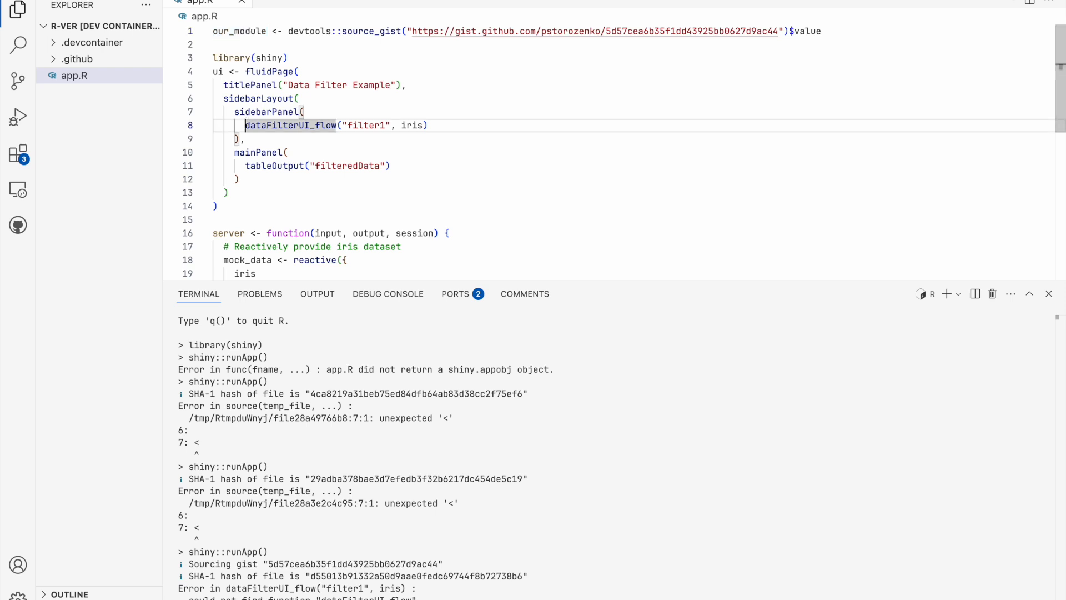
pyautogui.write('our_module$')
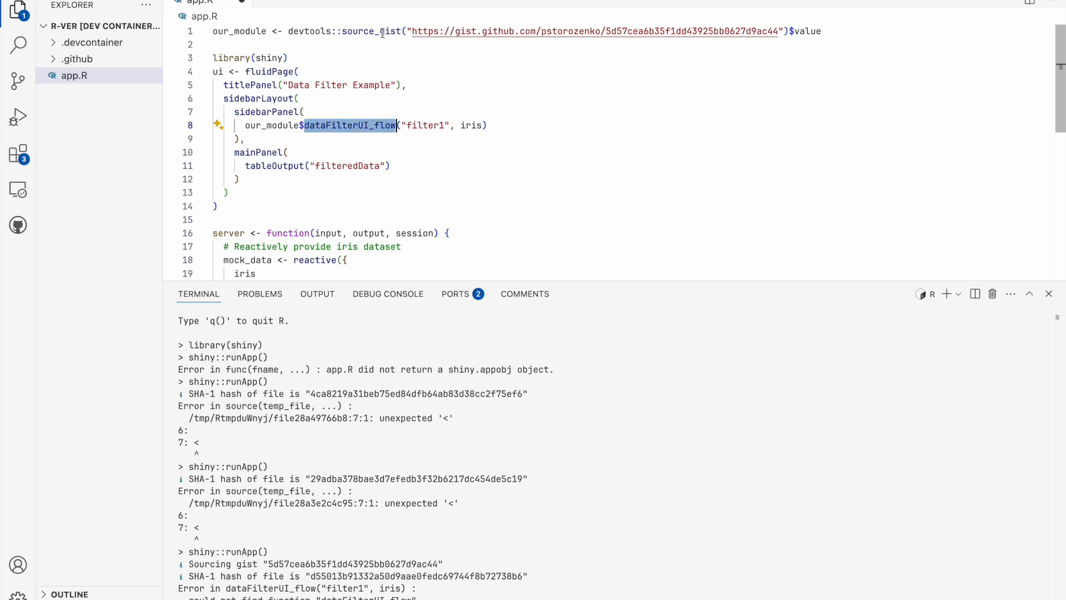
pyautogui.scroll(-3)
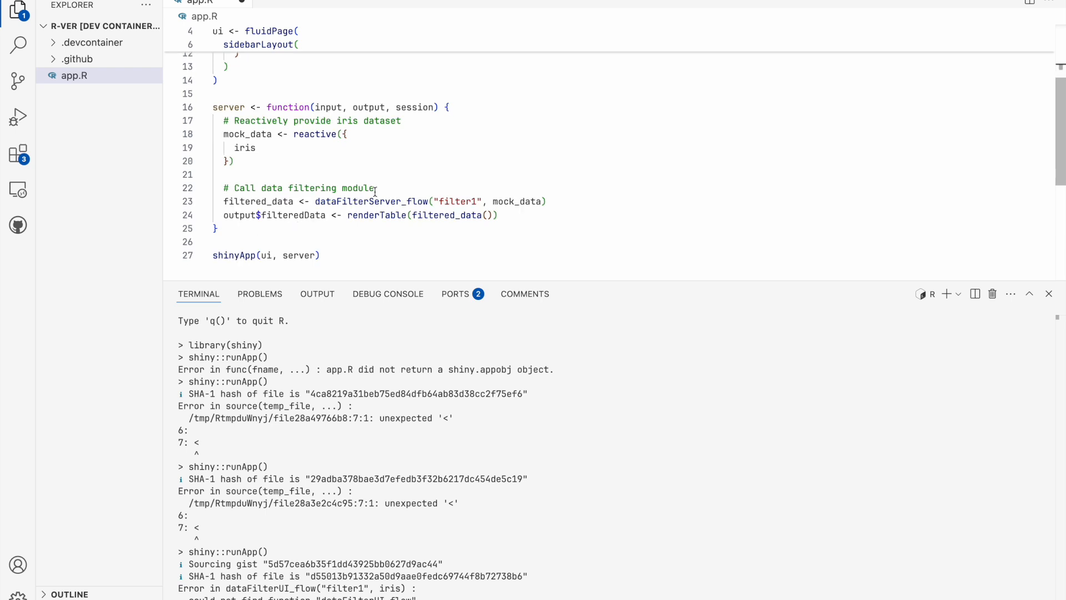
# Step: Prefix dataFilterServer_flow with our_module$ on line 23, rerun shiny::runApp() and launch the app in the browser
pyautogui.doubleClick(371, 201)
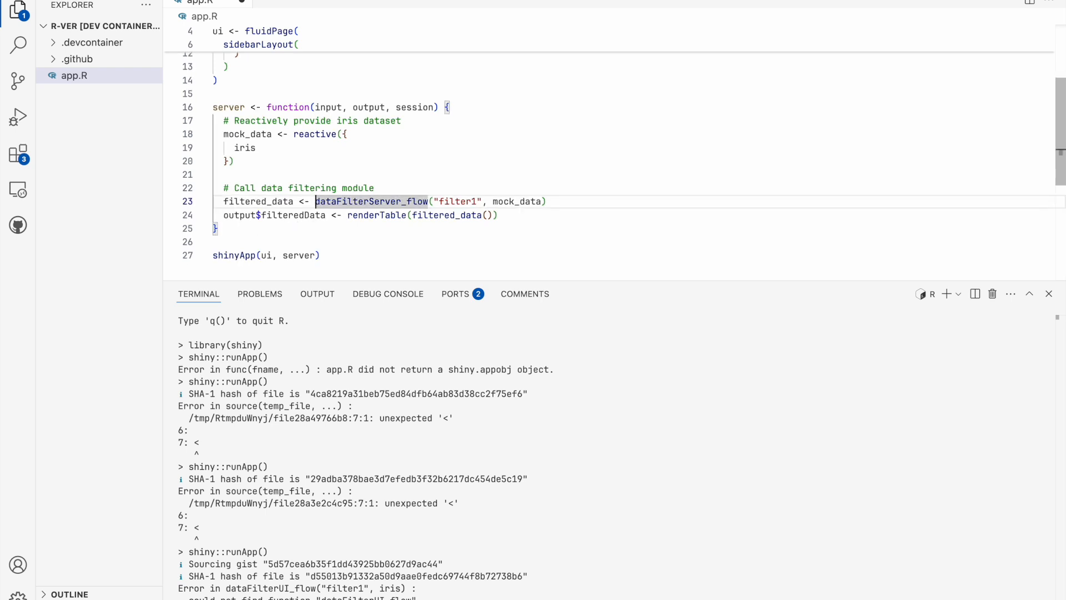
pyautogui.write('our_module$')
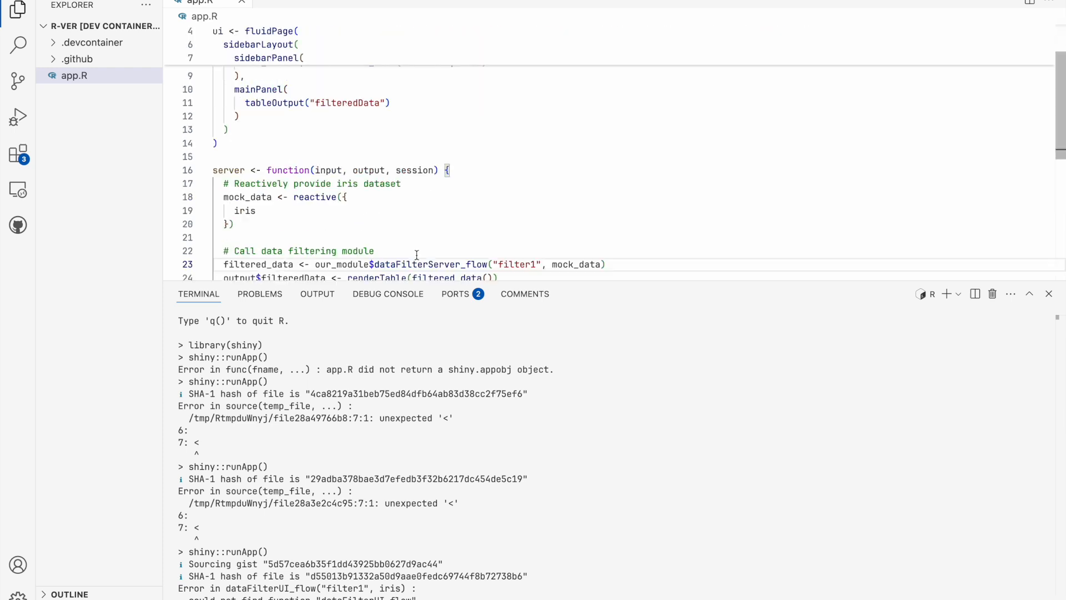
pyautogui.moveTo(397, 454)
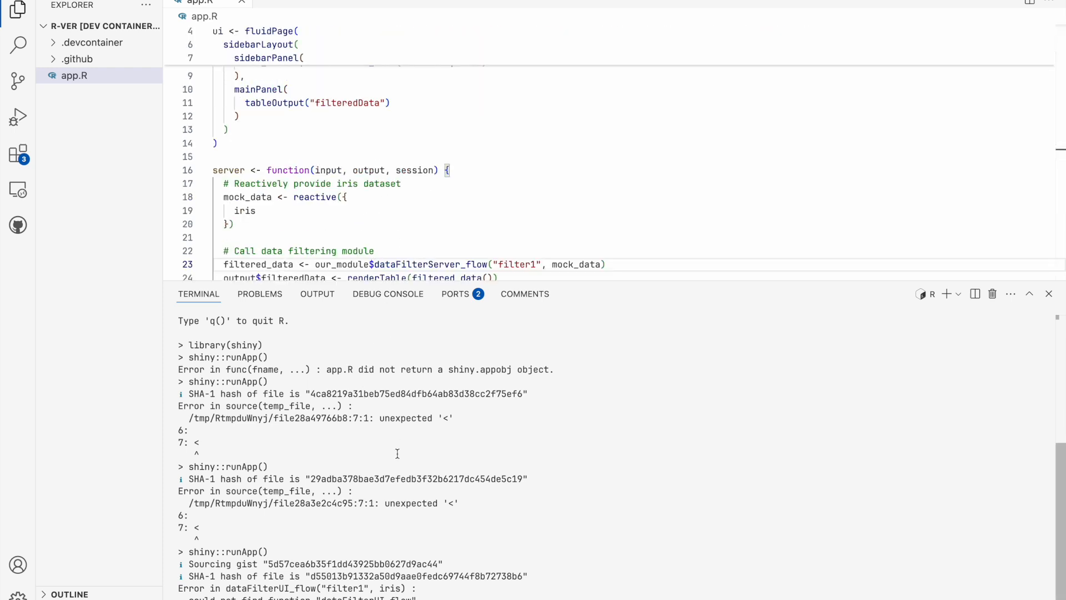
pyautogui.scroll(-3)
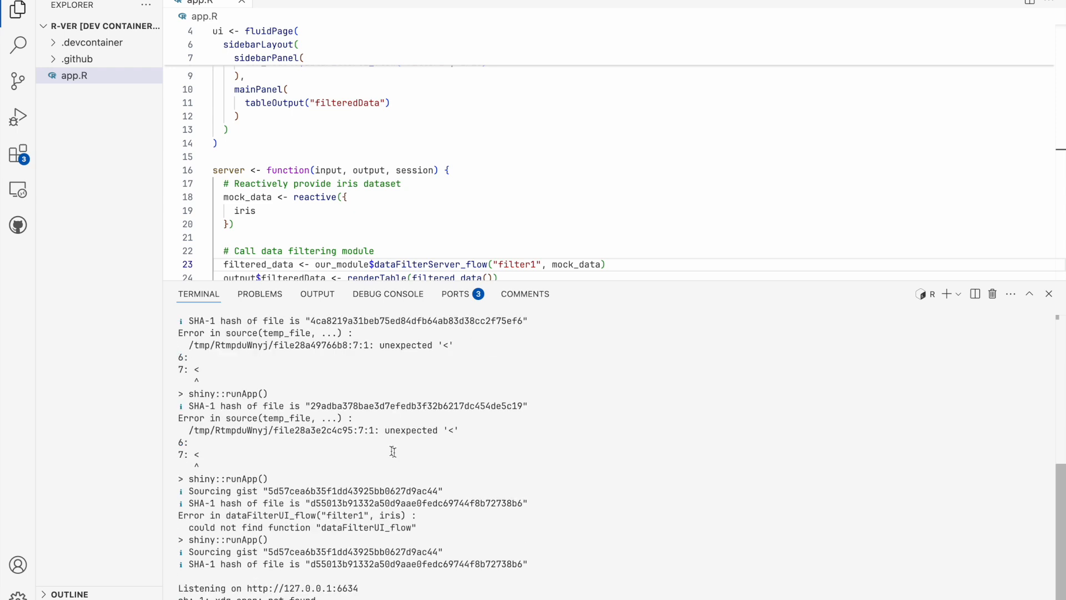
pyautogui.click(388, 294)
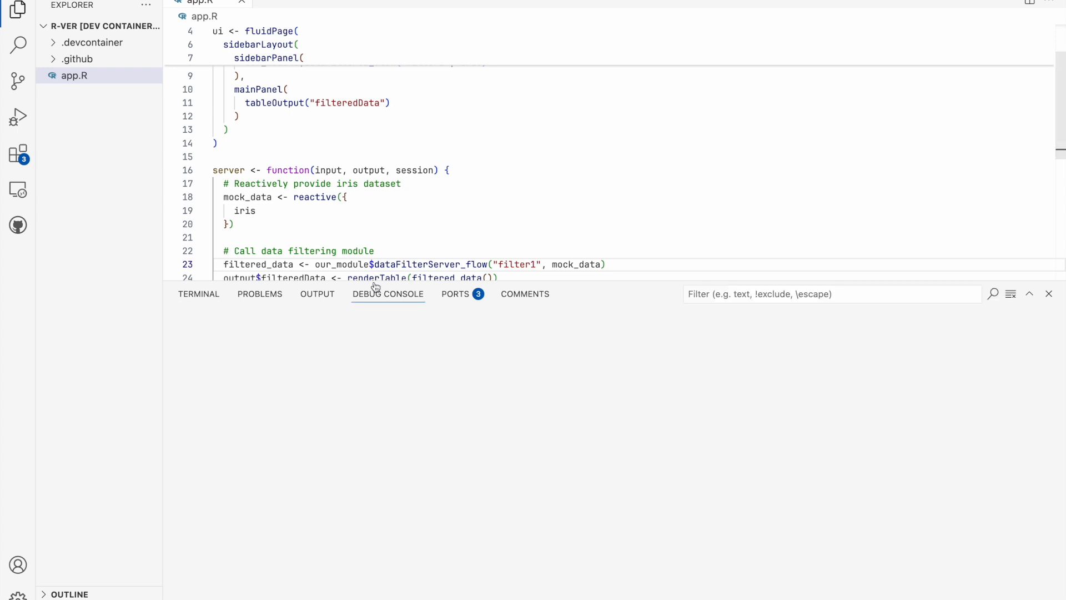
pyautogui.click(199, 293)
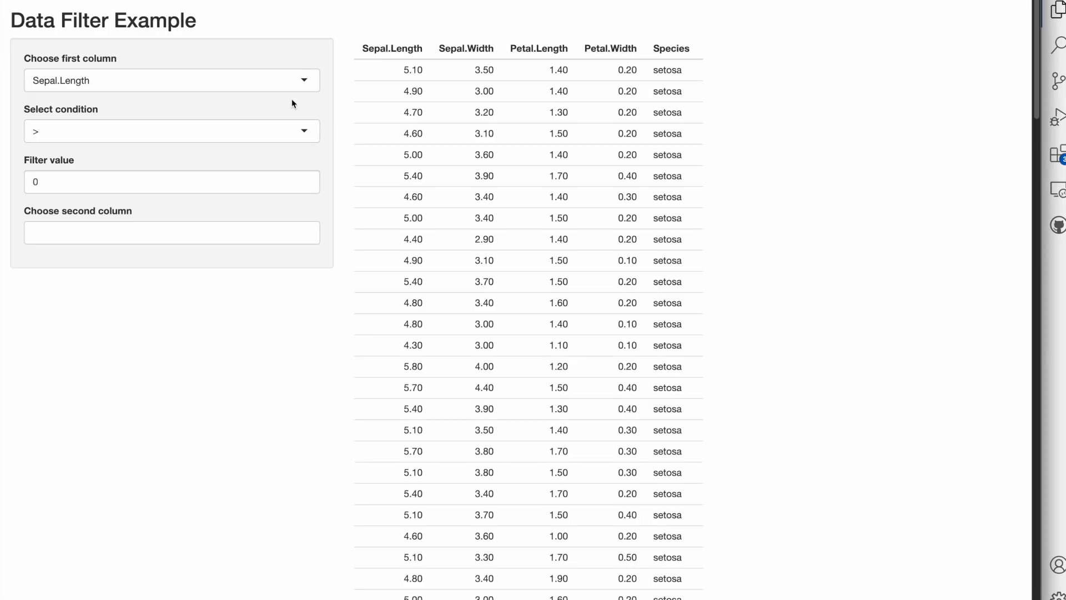
pyautogui.moveTo(513, 266)
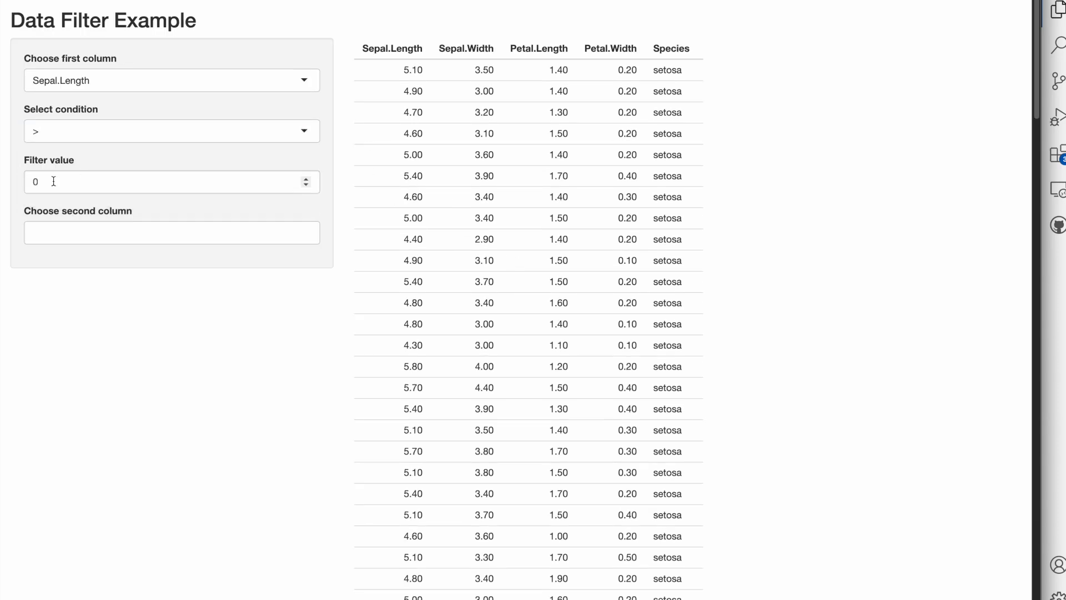
# Step: Choose the Petal.Length column, condition <, and filter value 10 so all iris rows show
pyautogui.click(170, 181)
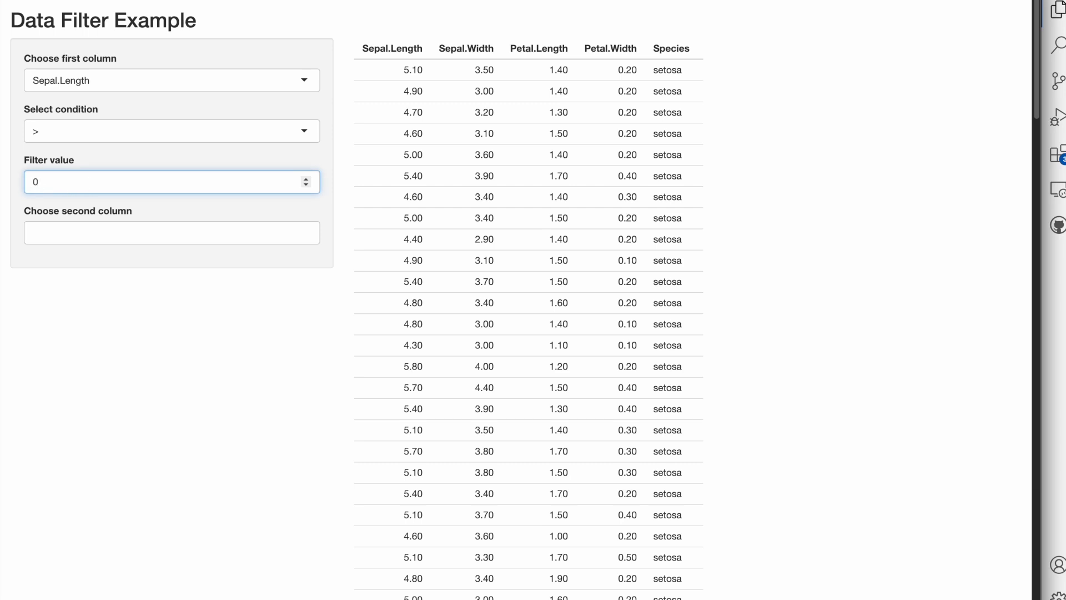
pyautogui.click(172, 80)
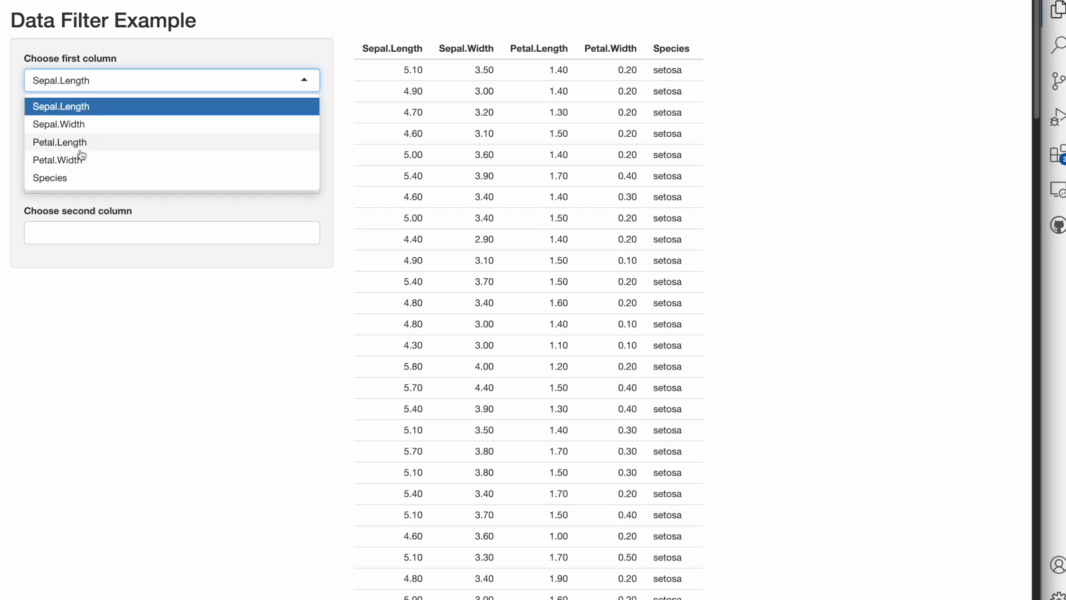
pyautogui.click(60, 142)
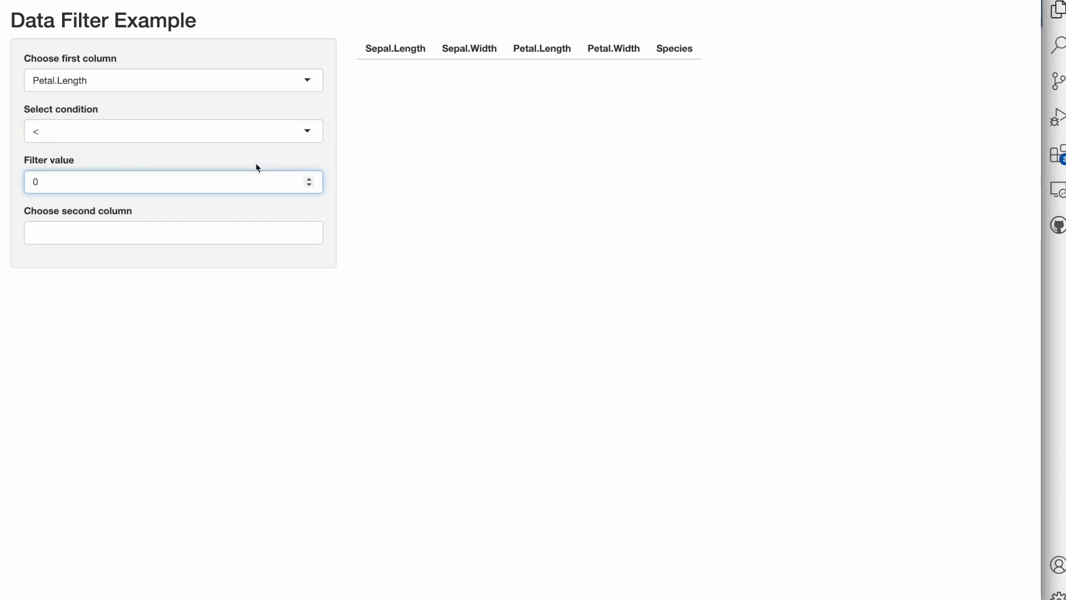
pyautogui.write('10')
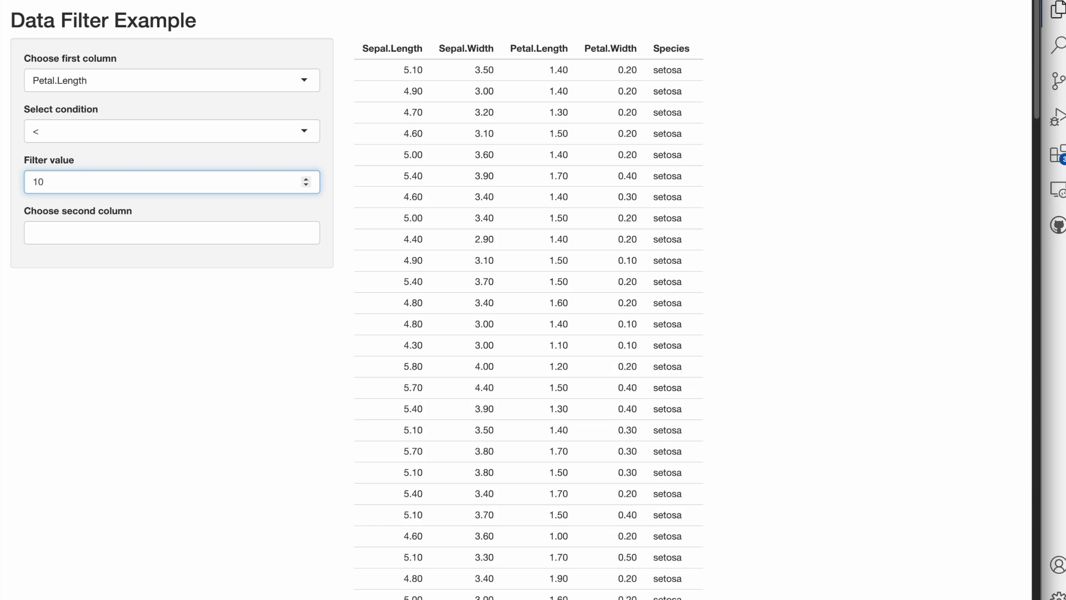
pyautogui.moveTo(360, 178)
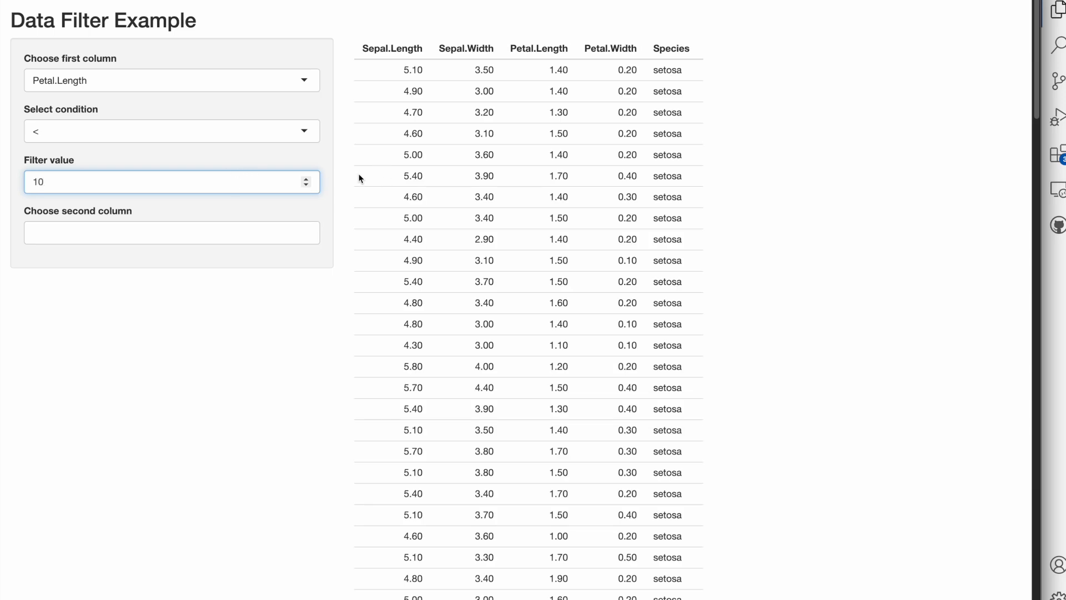
pyautogui.moveTo(354, 194)
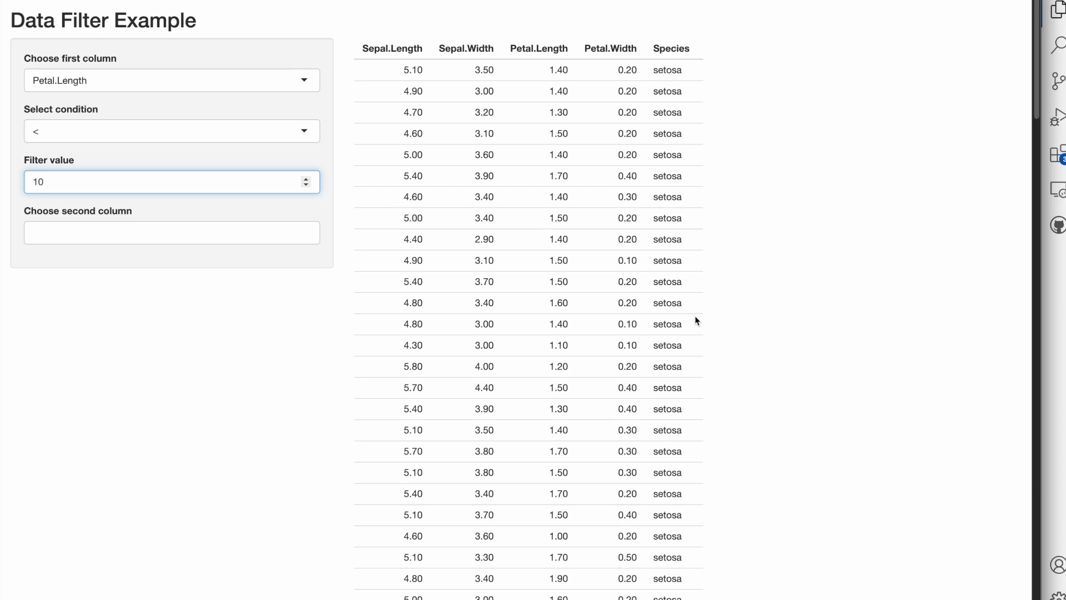
pyautogui.moveTo(691, 309)
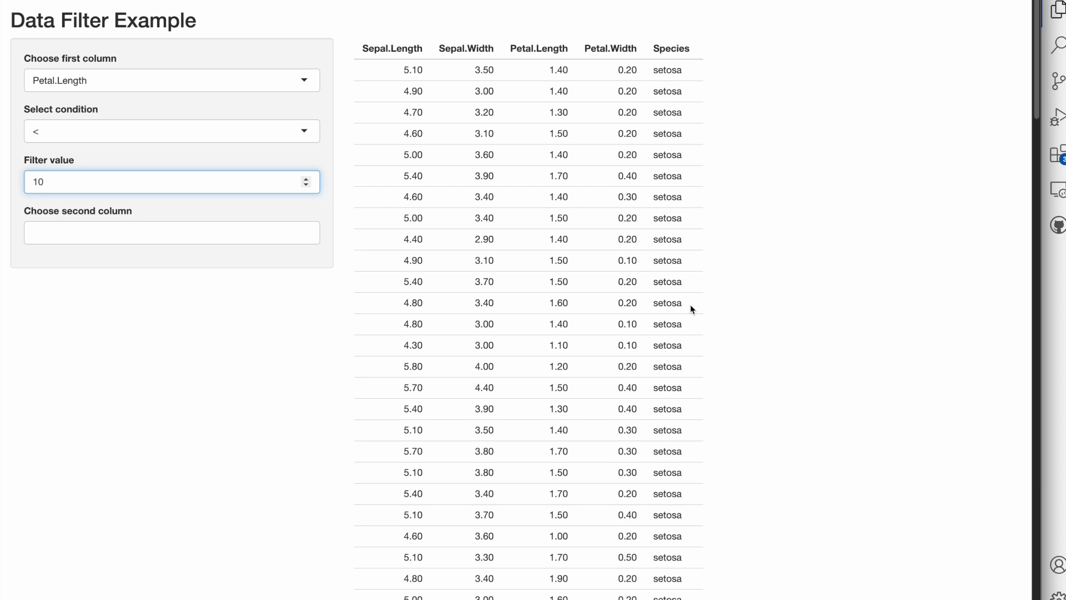
pyautogui.moveTo(883, 122)
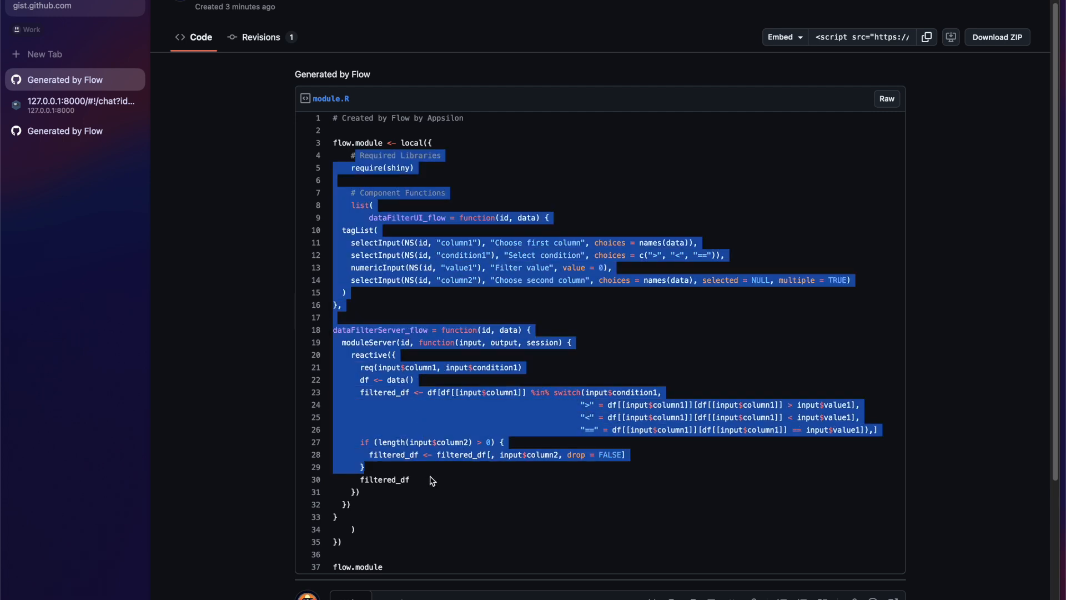
# Step: Clear the selection over the published module.R code in the Generated by Flow gist
pyautogui.click(420, 532)
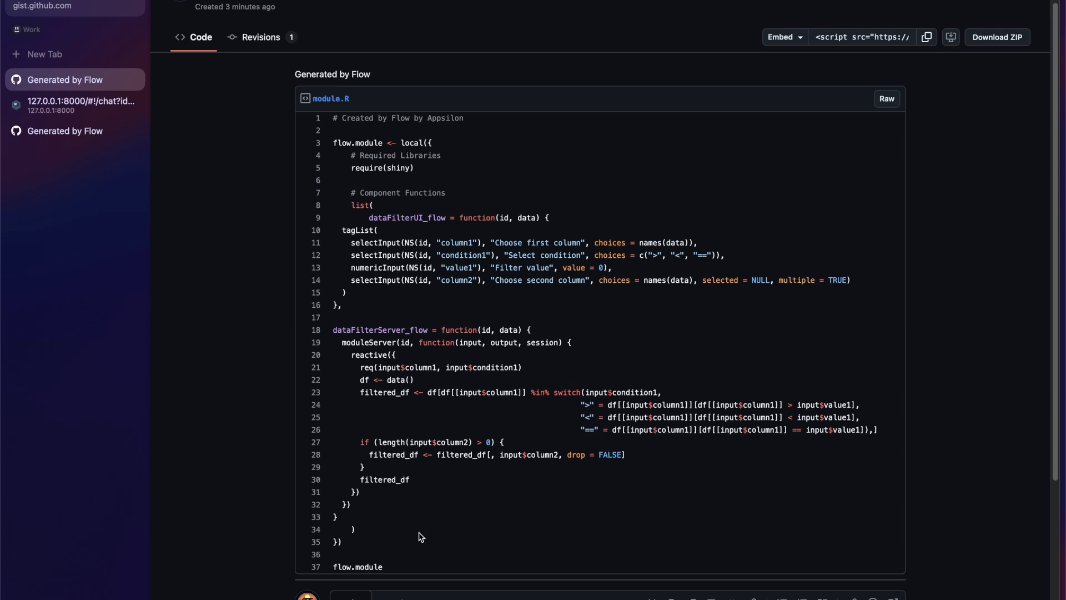
pyautogui.moveTo(564, 222)
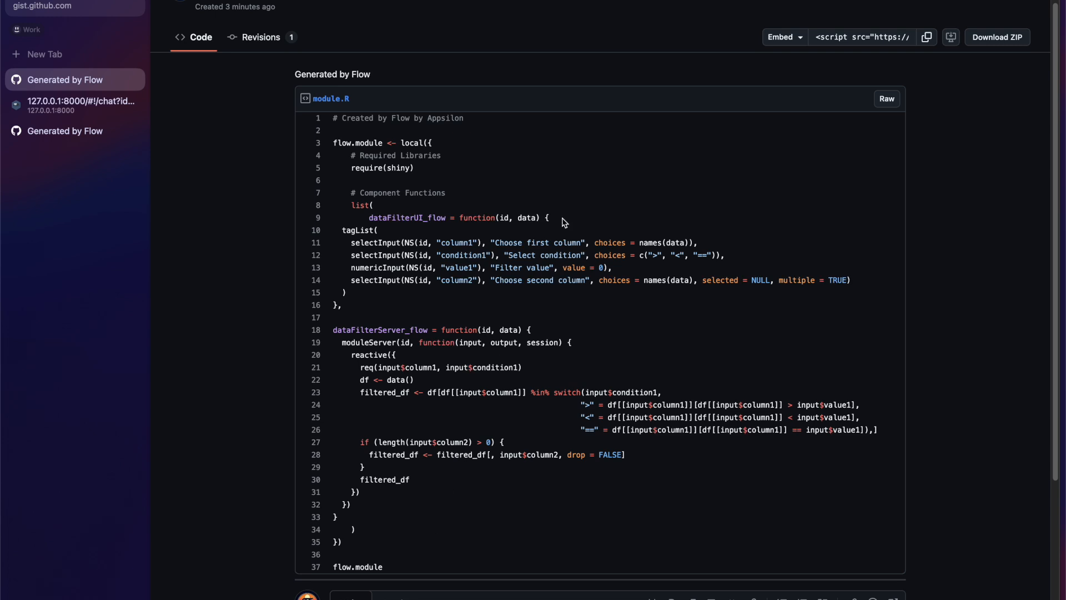